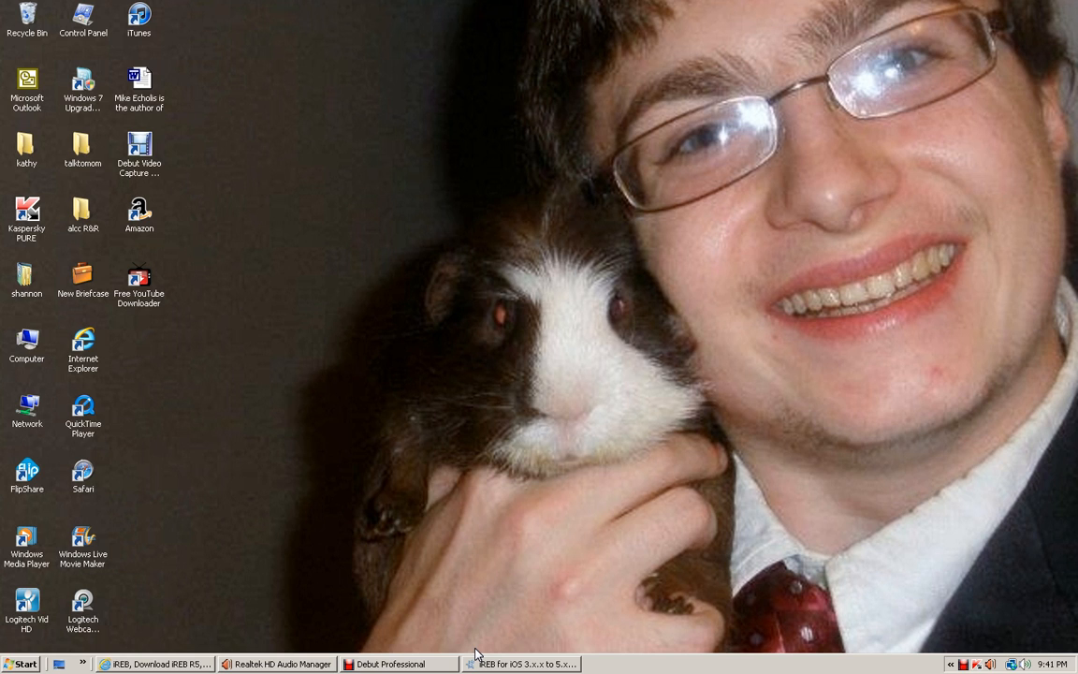
pyautogui.moveTo(665, 587)
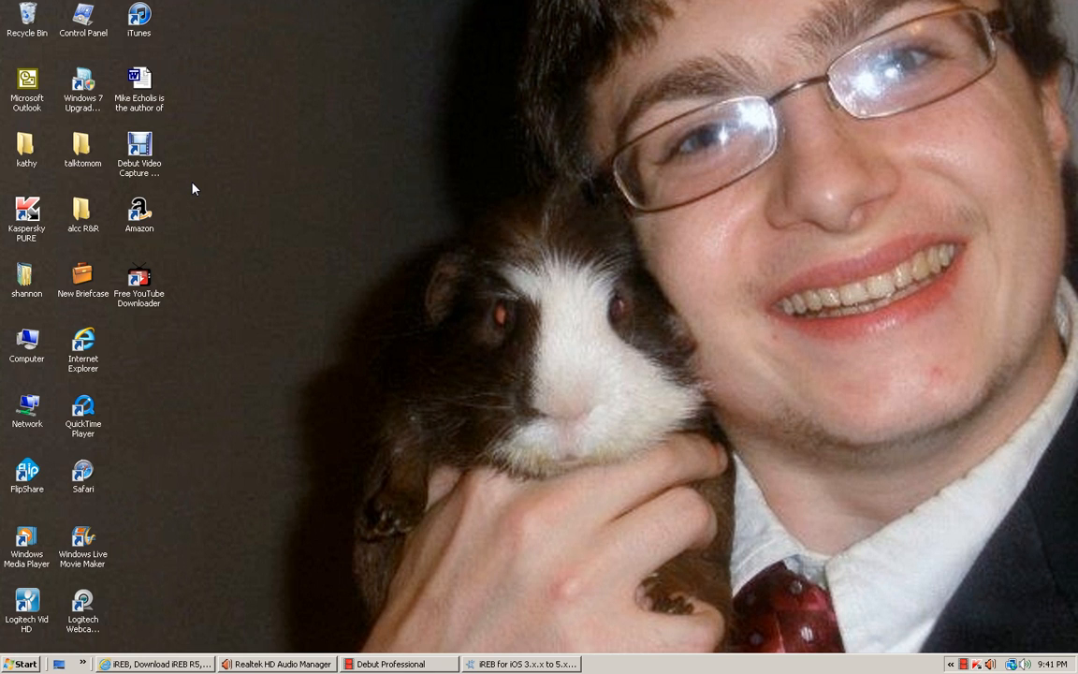
pyautogui.moveTo(311, 202)
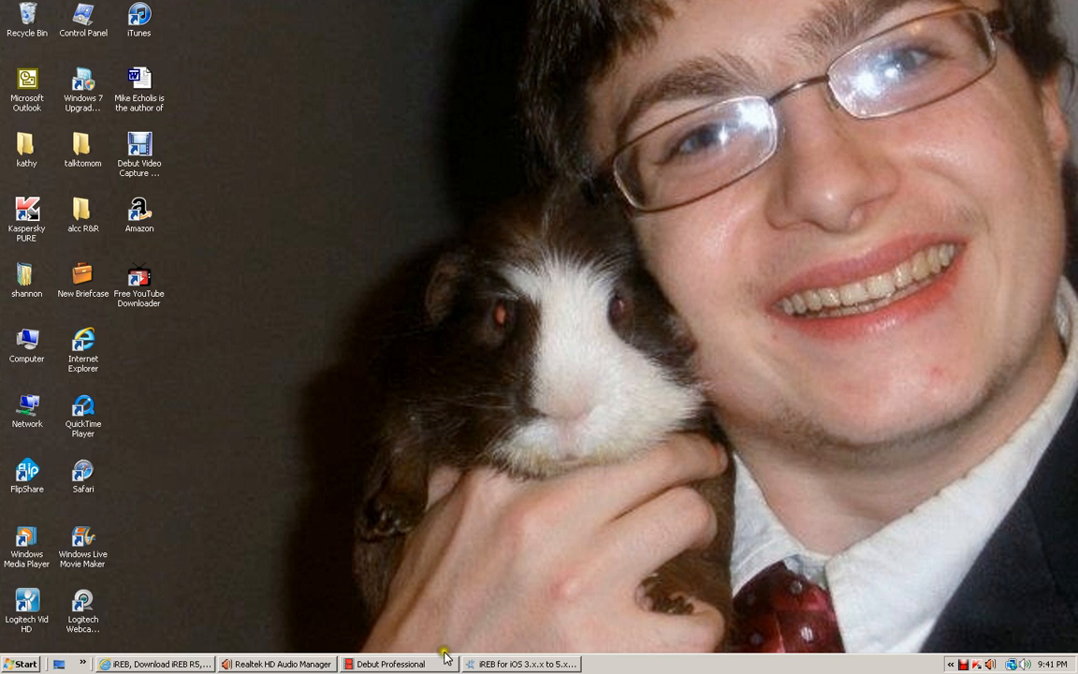
# Restore Internet Explorer showing the iPhoneHeat iREB R5, RC4, RC3 download page.
pyautogui.click(155, 664)
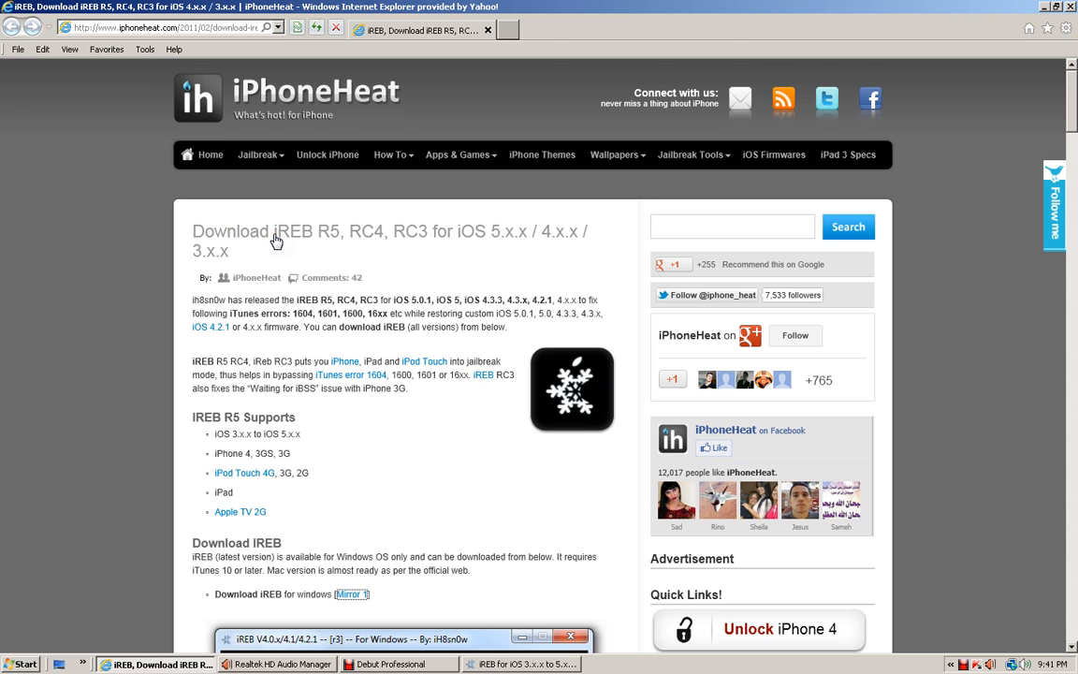
pyautogui.moveTo(325, 240)
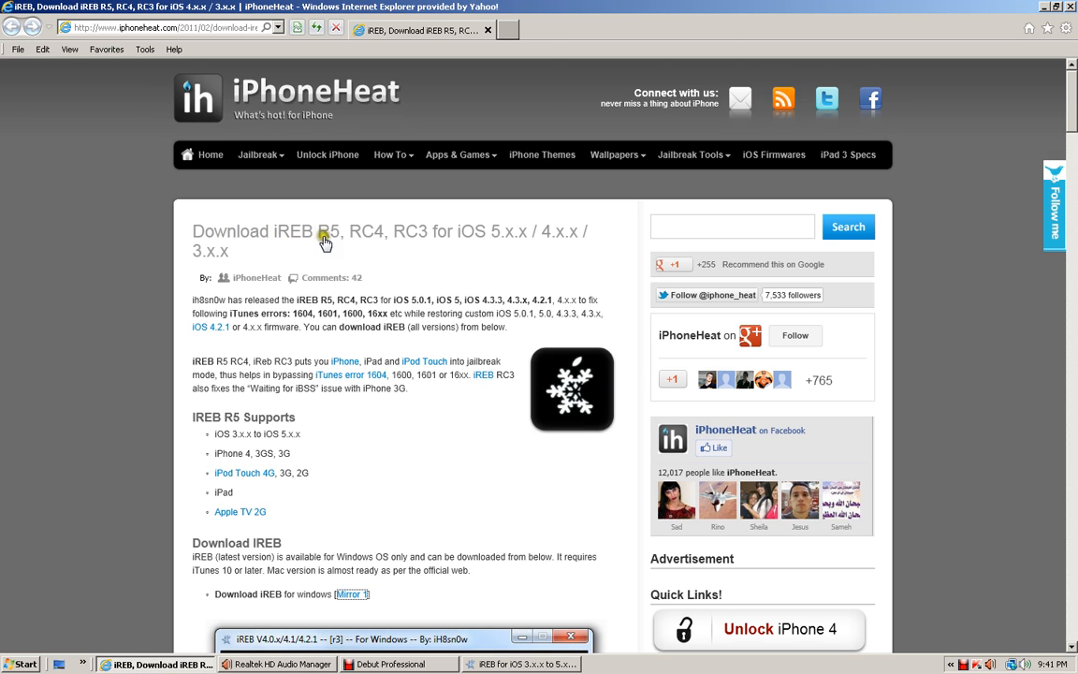
pyautogui.moveTo(518, 245)
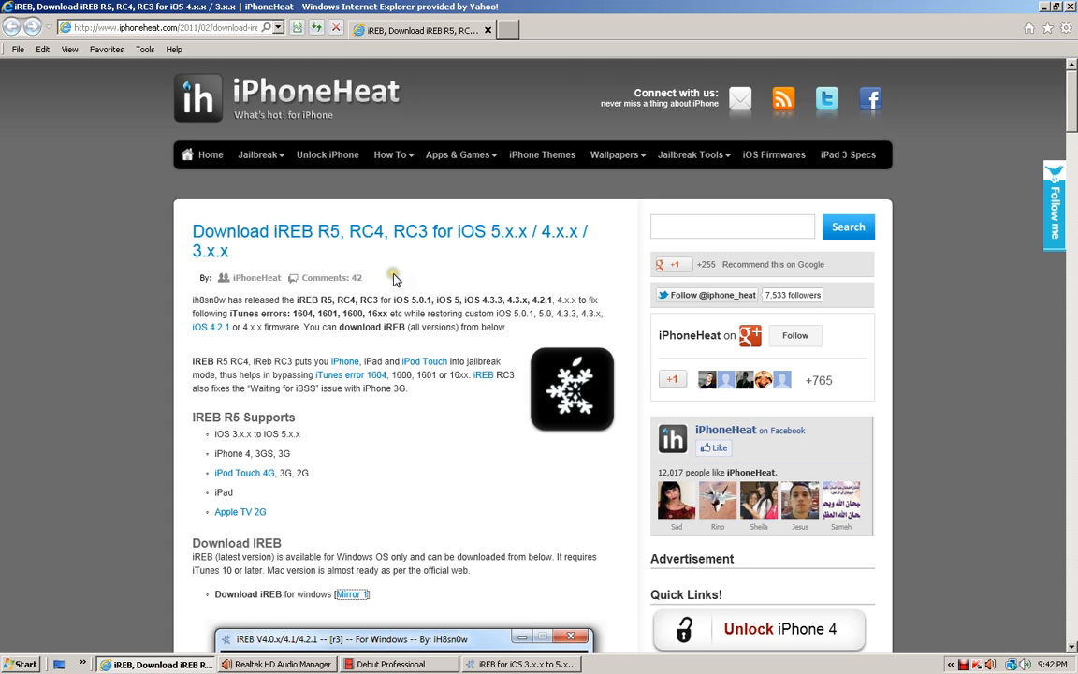
pyautogui.moveTo(365, 292)
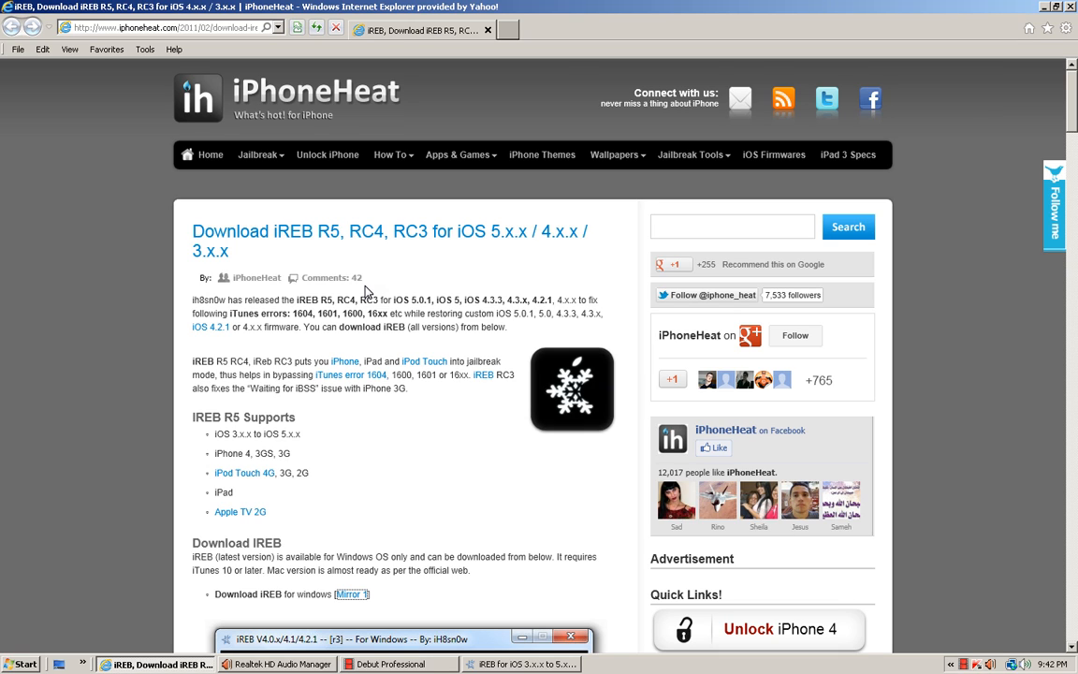
pyautogui.moveTo(357, 344)
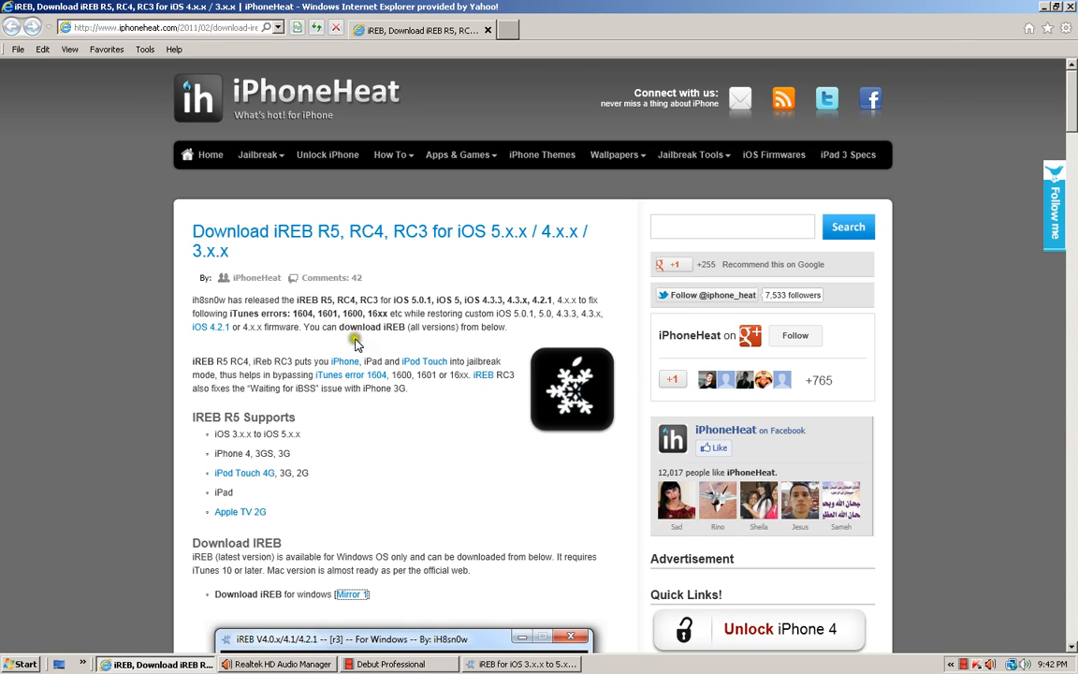
pyautogui.moveTo(225, 509)
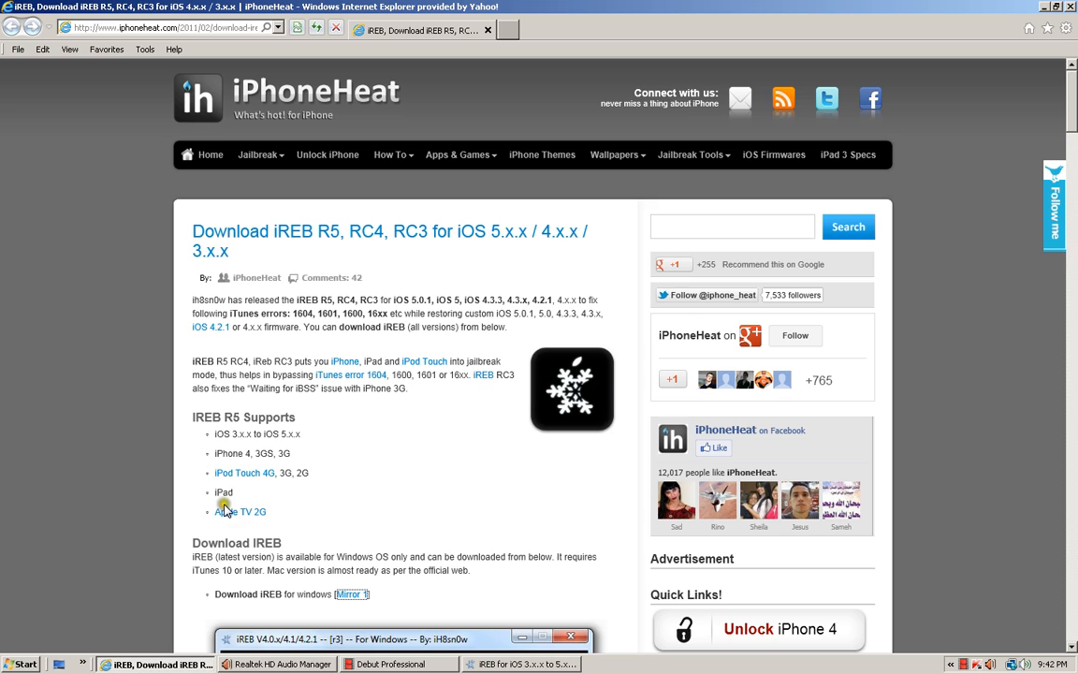
pyautogui.moveTo(231, 480)
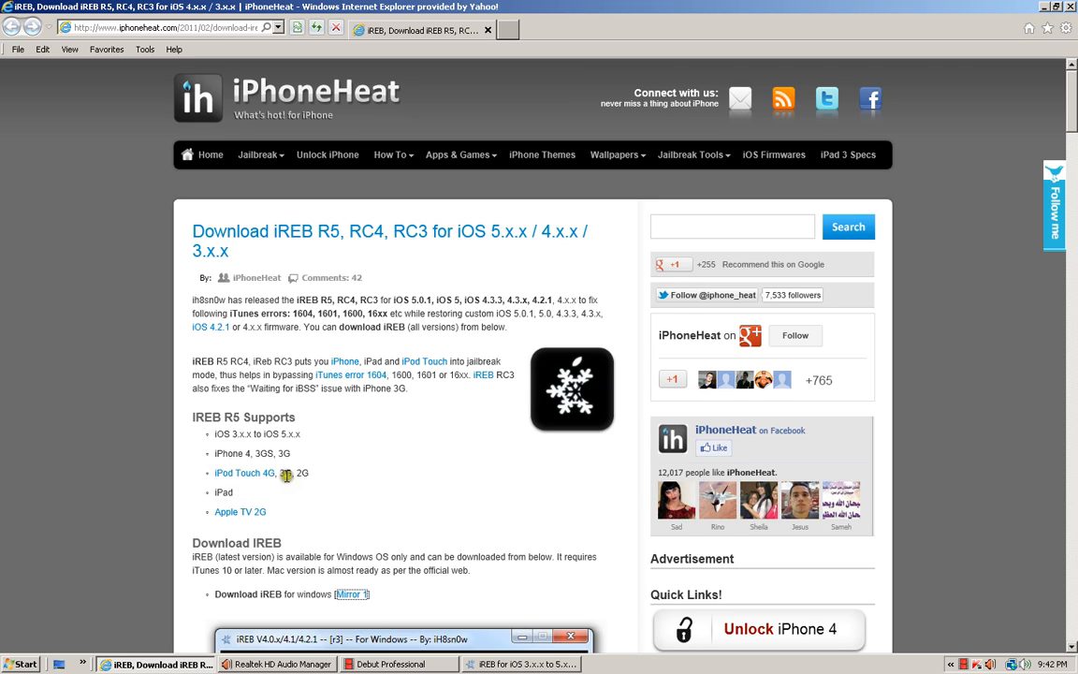
pyautogui.moveTo(246, 454)
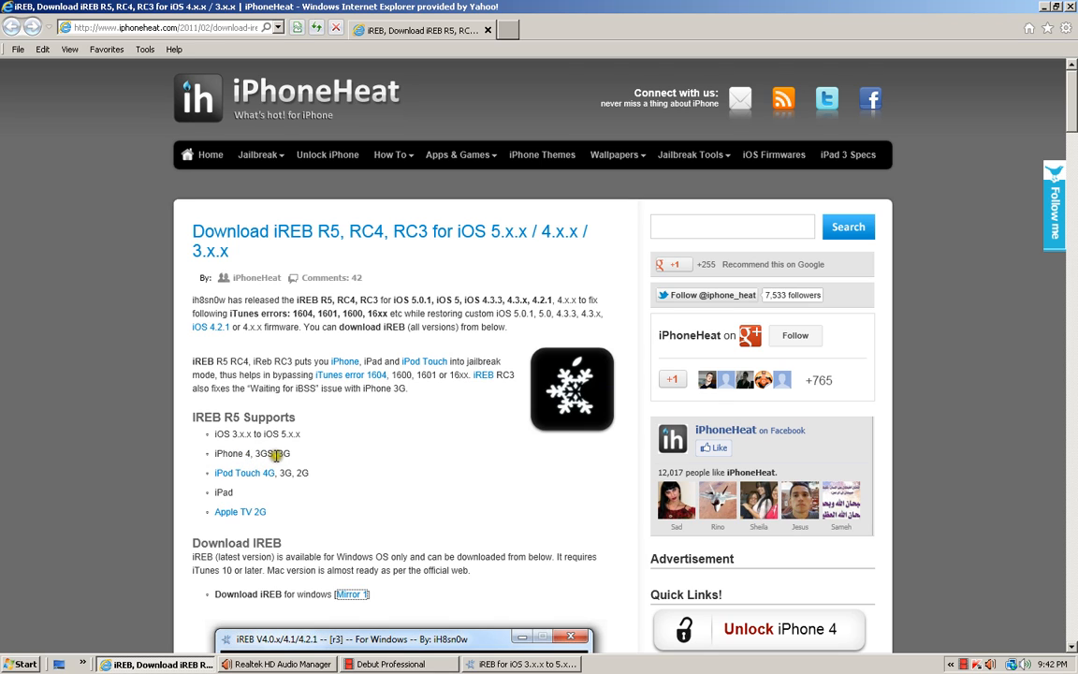
pyautogui.moveTo(314, 433)
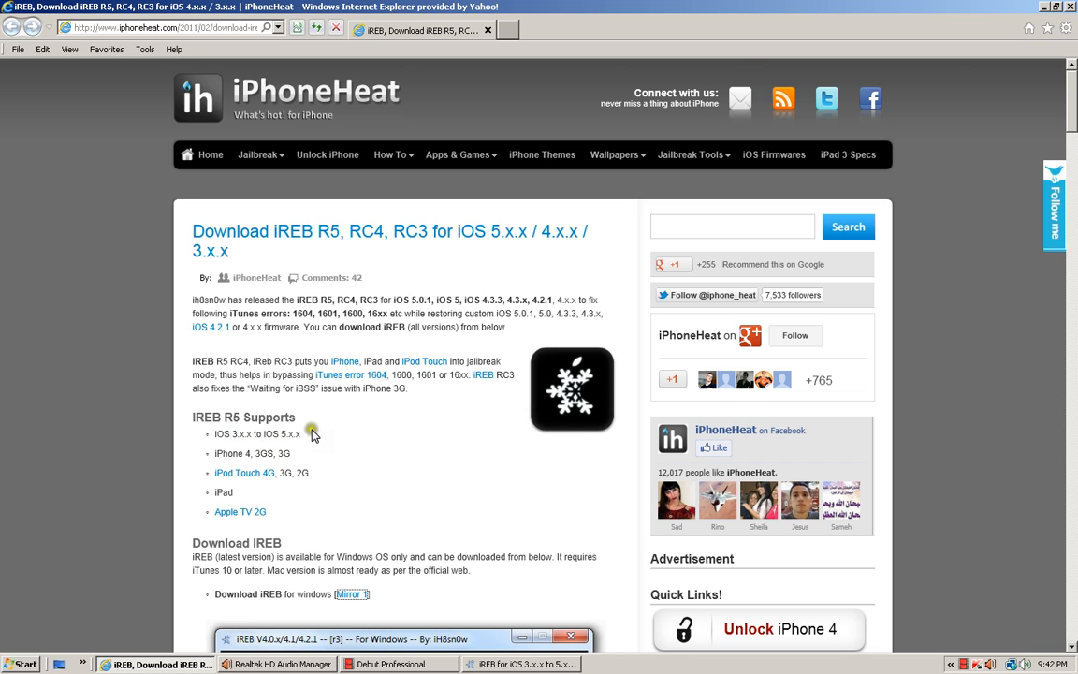
pyautogui.moveTo(406, 283)
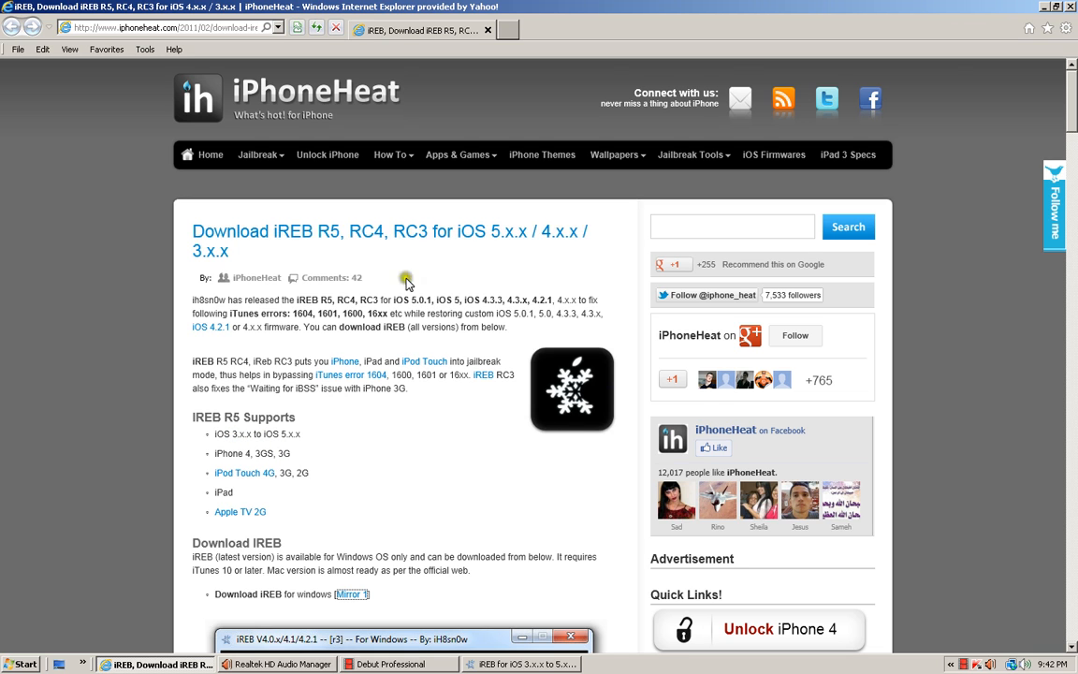
# Scroll down to the Download iREB section with the Windows mirror and iREB V4.0 screenshot.
pyautogui.scroll(-3)
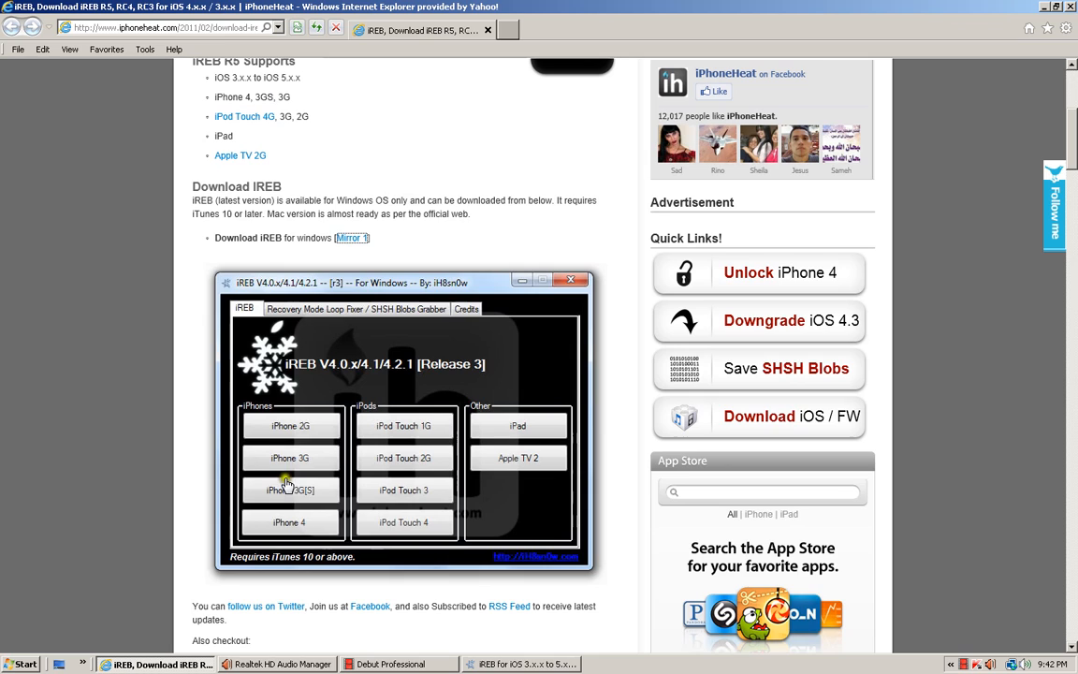
pyautogui.moveTo(337, 510)
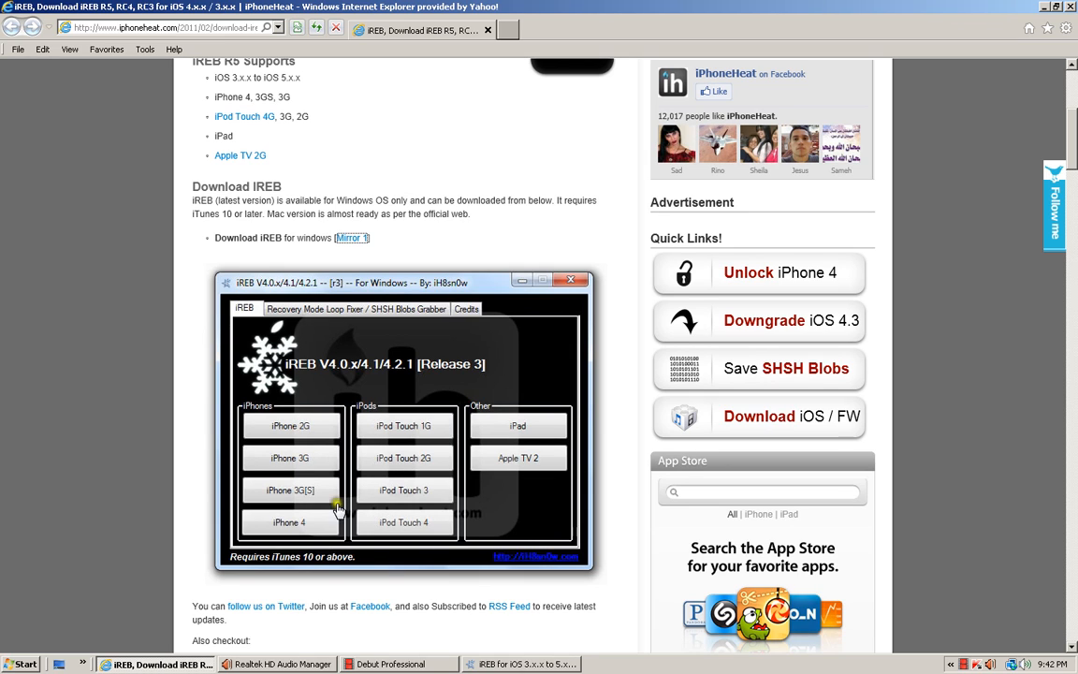
pyautogui.moveTo(513, 456)
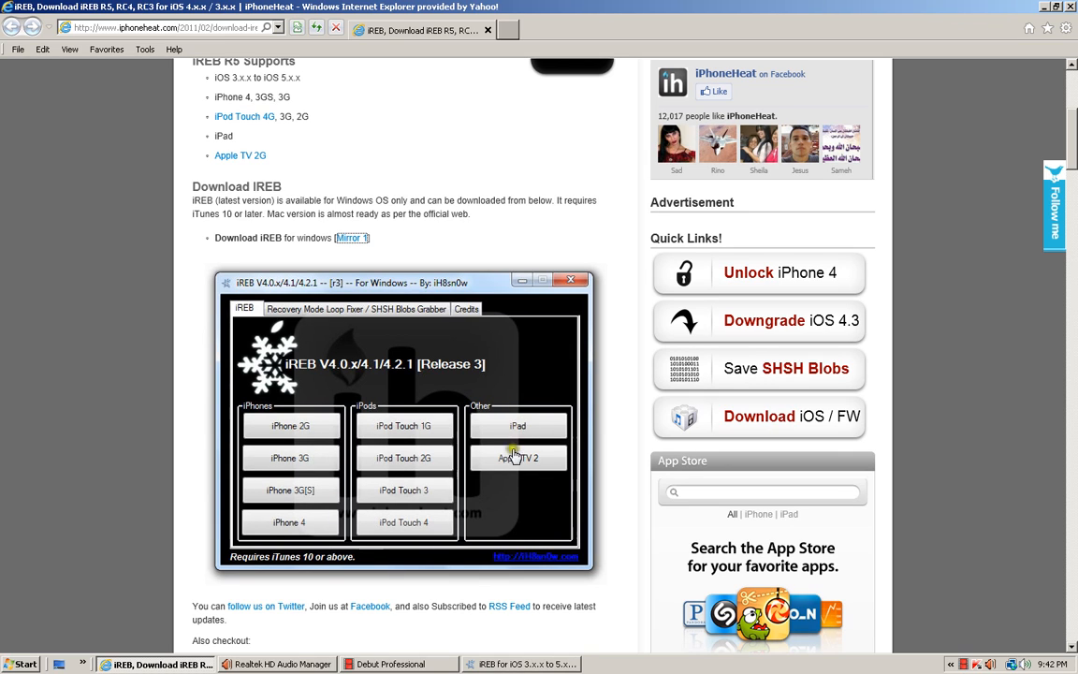
pyautogui.moveTo(524, 459)
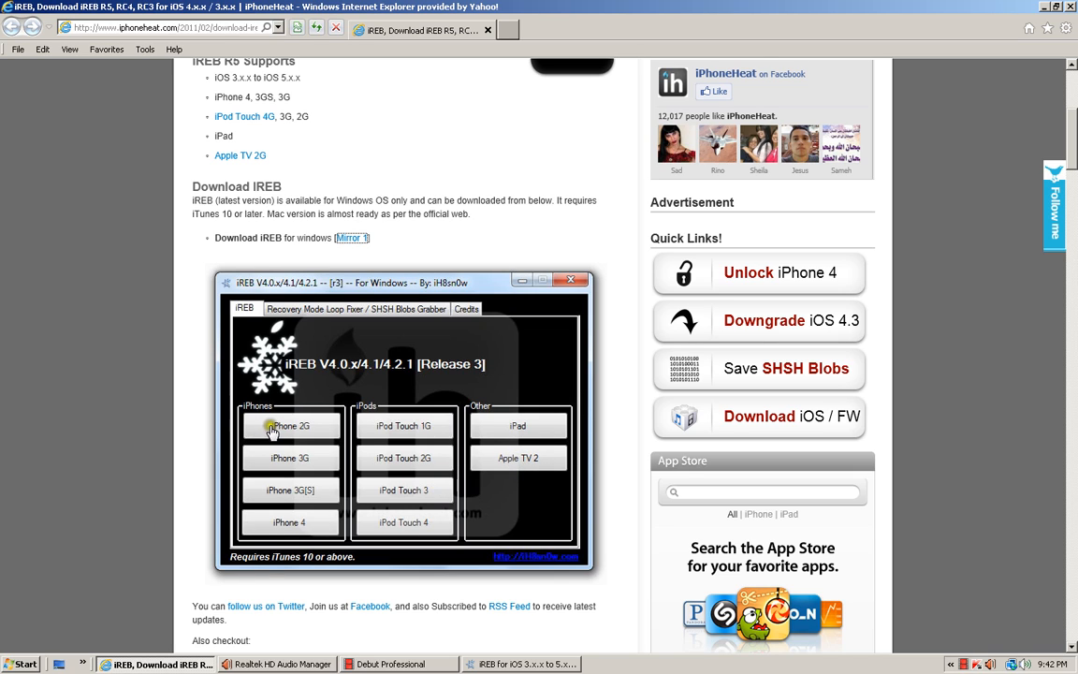
pyautogui.moveTo(300, 435)
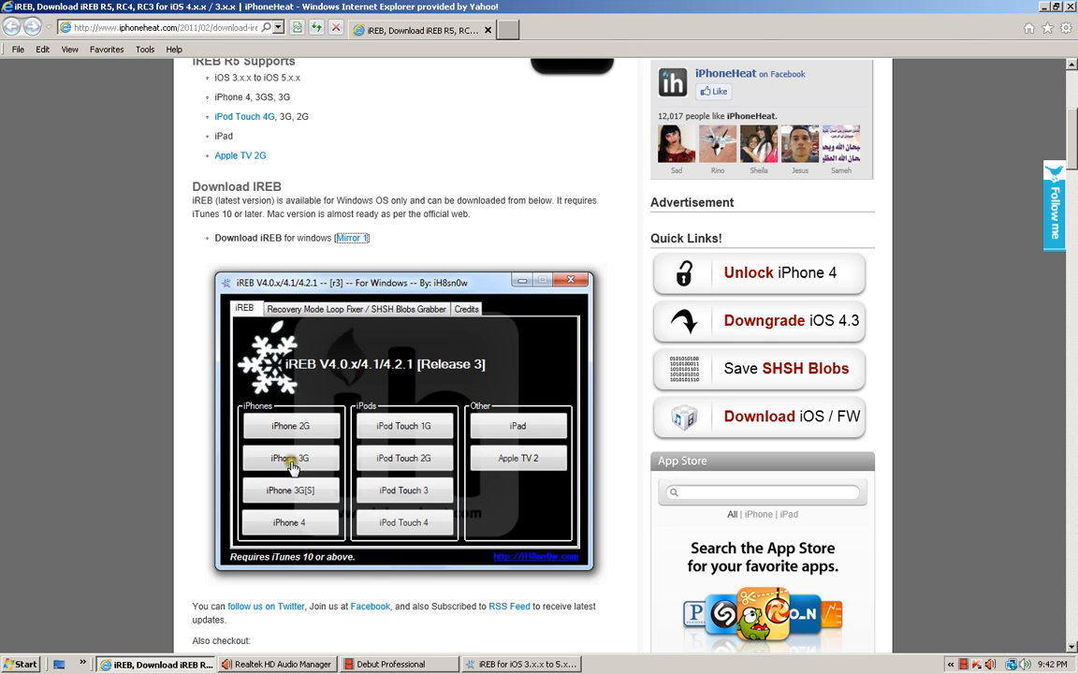
pyautogui.moveTo(306, 522)
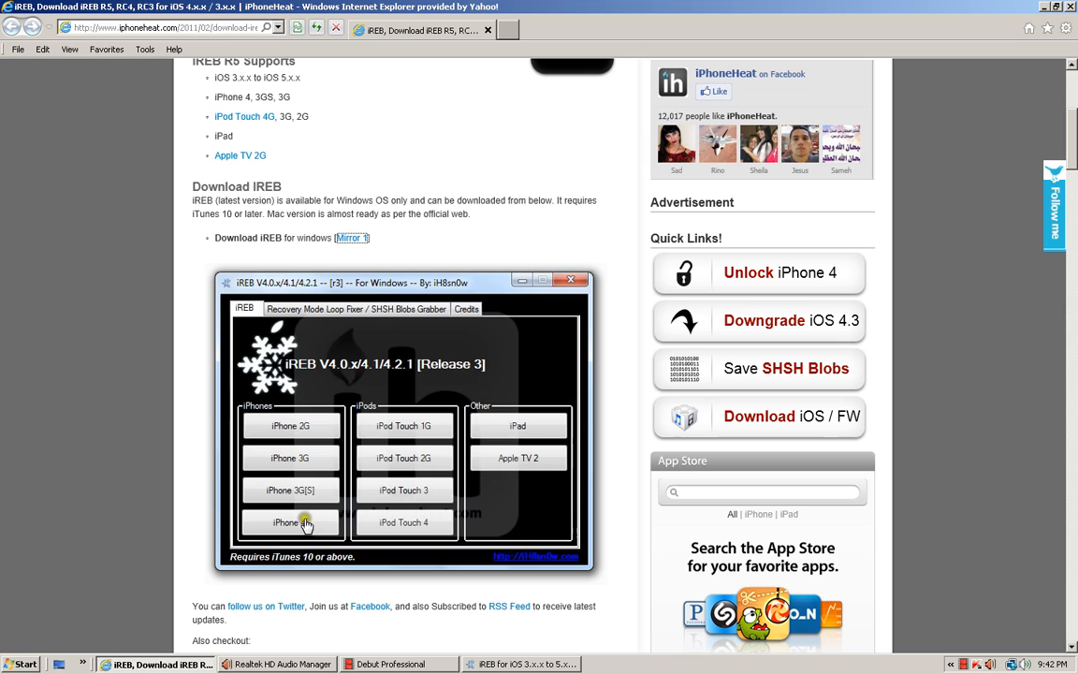
pyautogui.moveTo(401, 440)
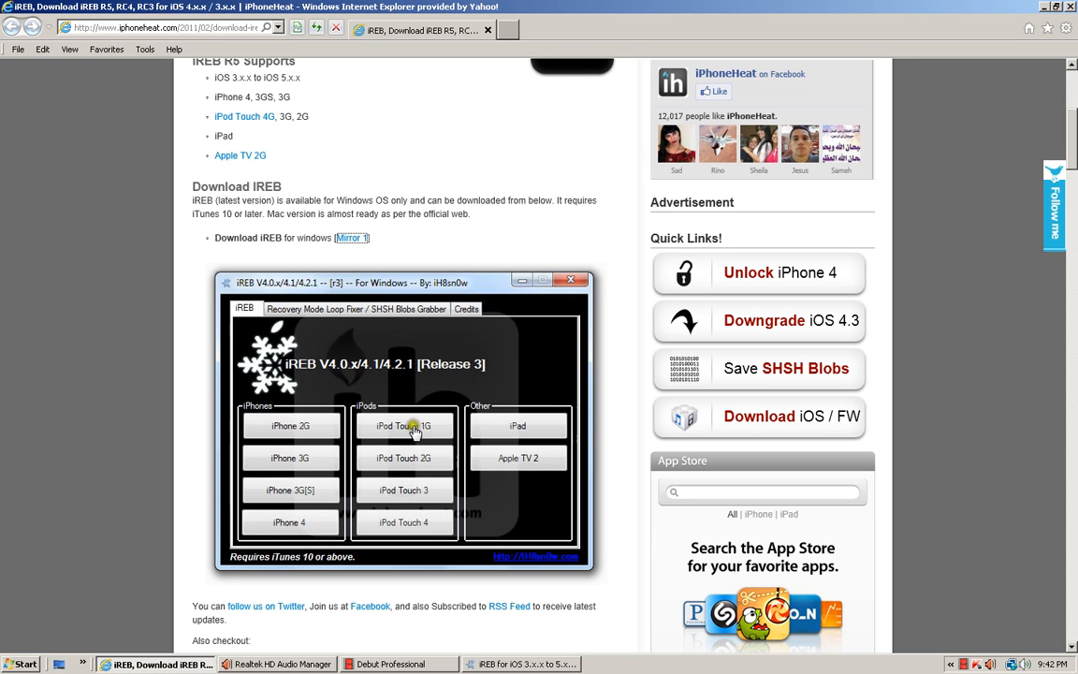
pyautogui.moveTo(425, 468)
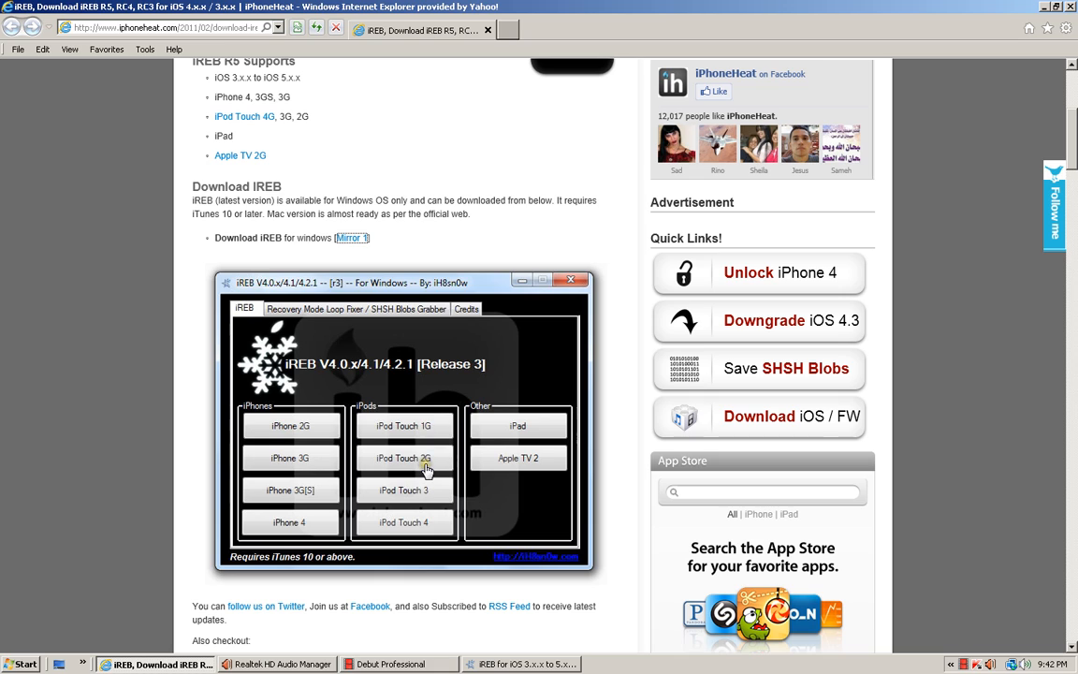
pyautogui.moveTo(426, 522)
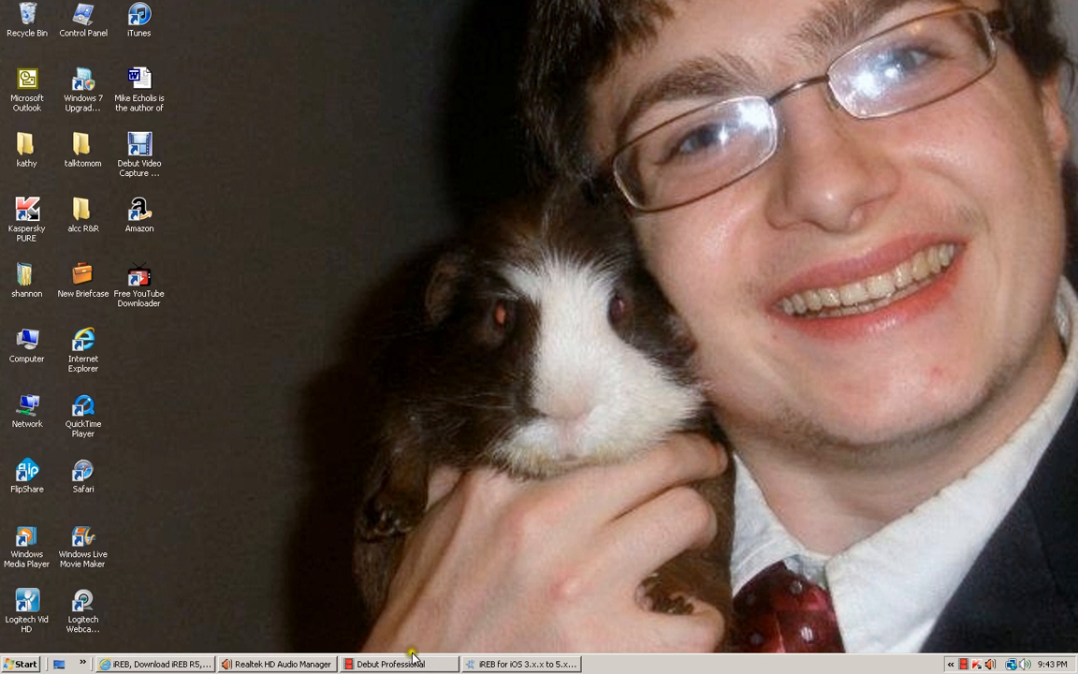
# Bring up the iREB Release 5 window listing iPhone, iPod and other devices.
pyautogui.click(520, 664)
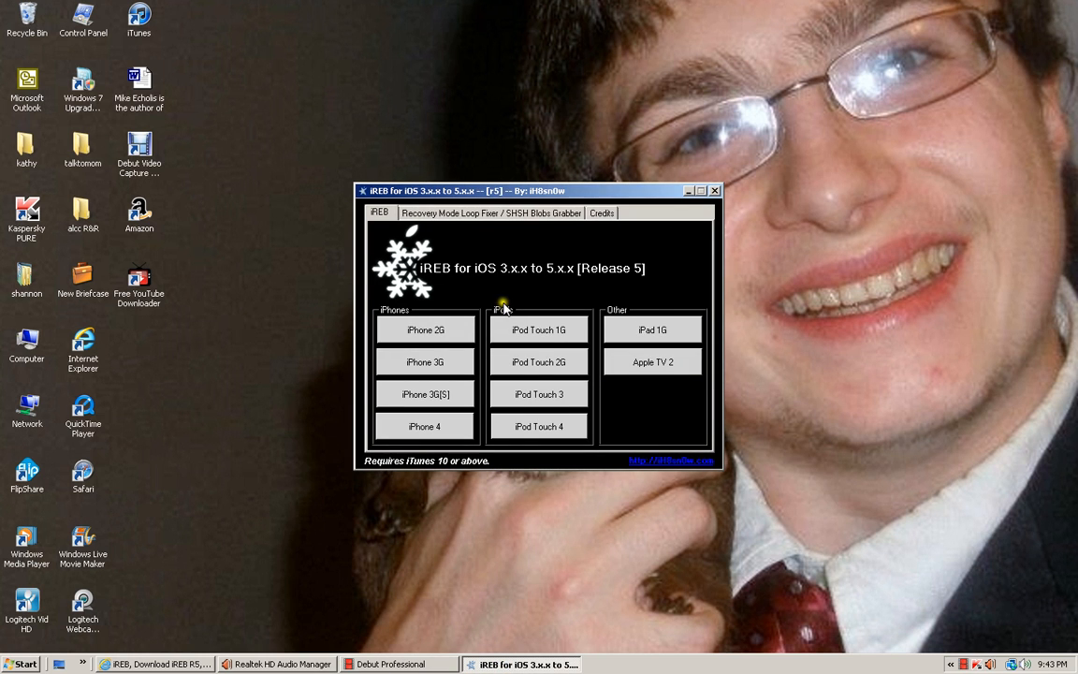
pyautogui.moveTo(435, 462)
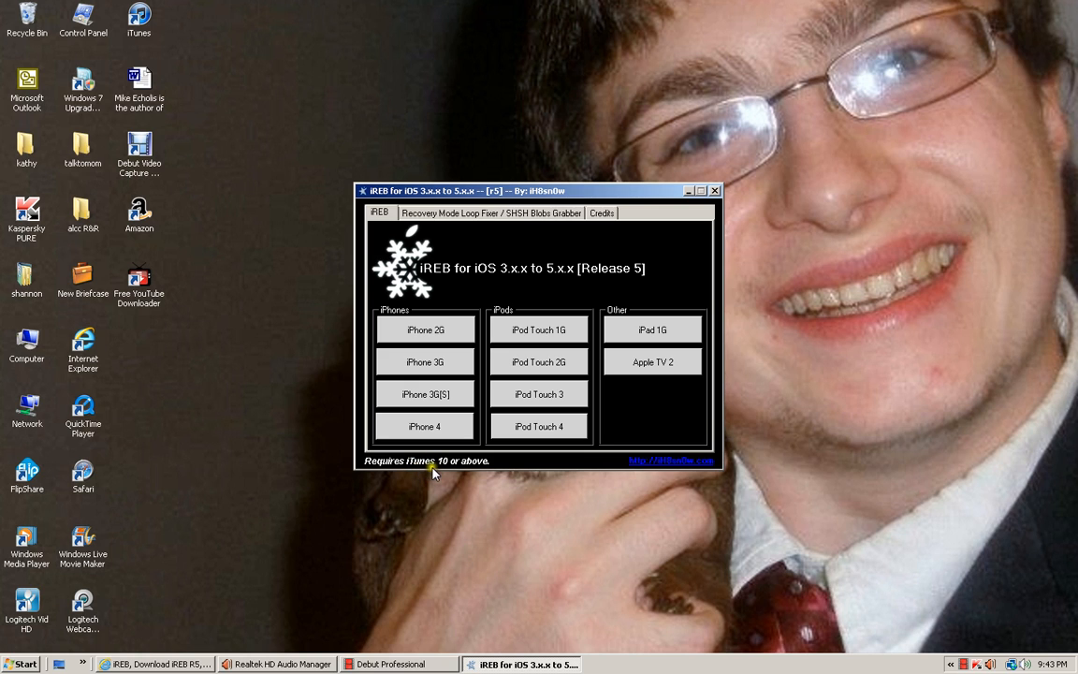
pyautogui.moveTo(488, 470)
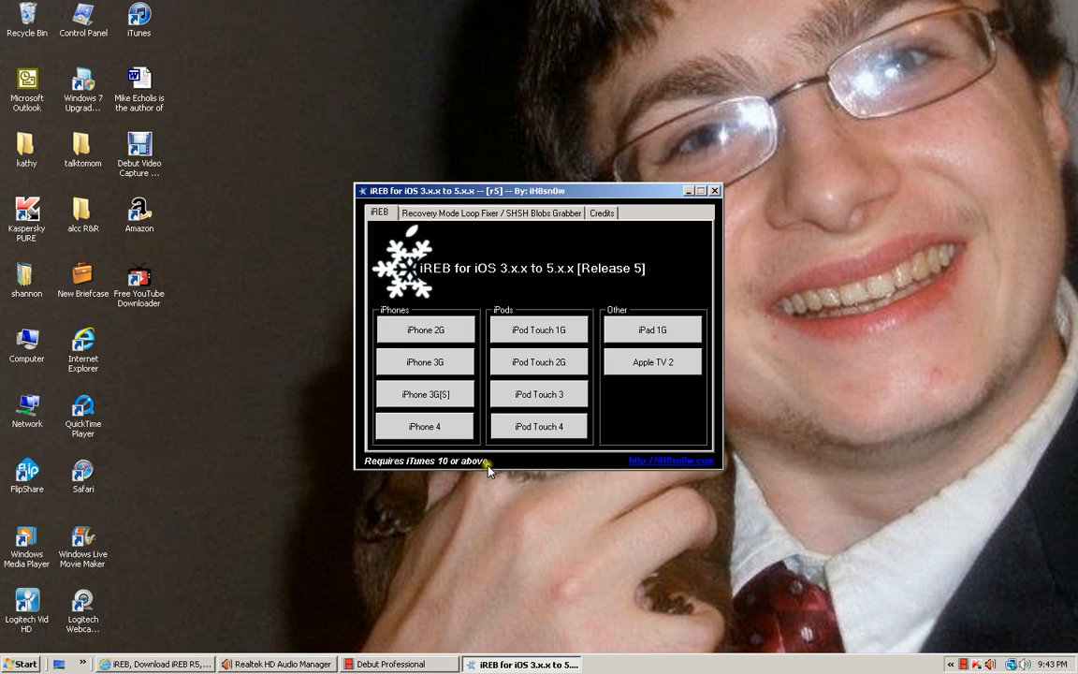
pyautogui.moveTo(496, 468)
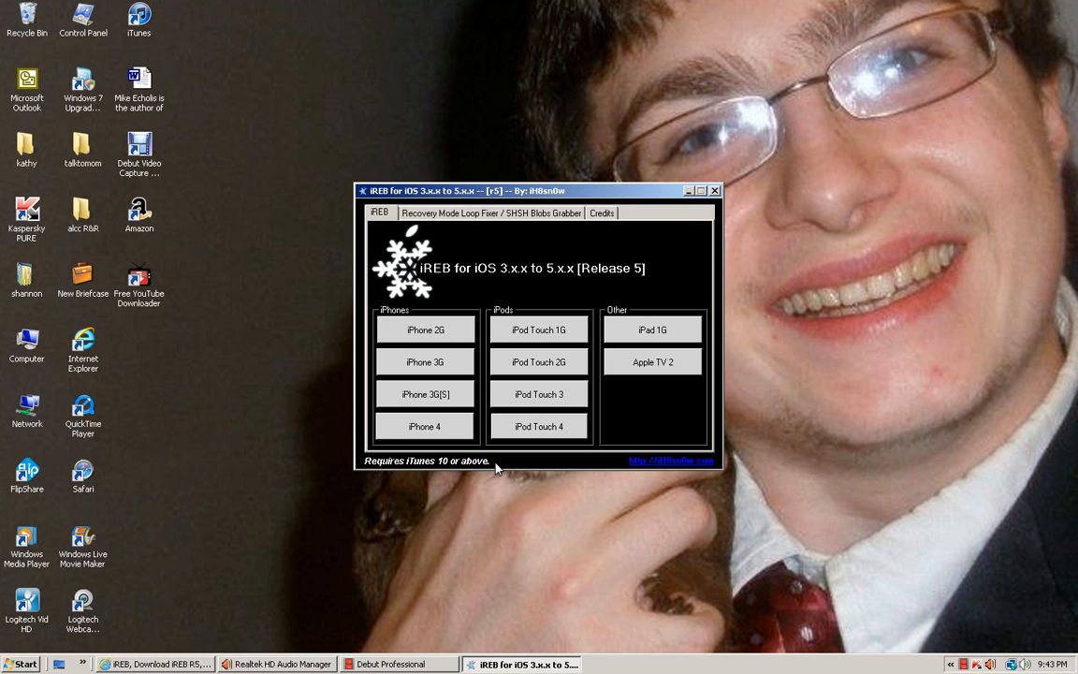
pyautogui.moveTo(475, 499)
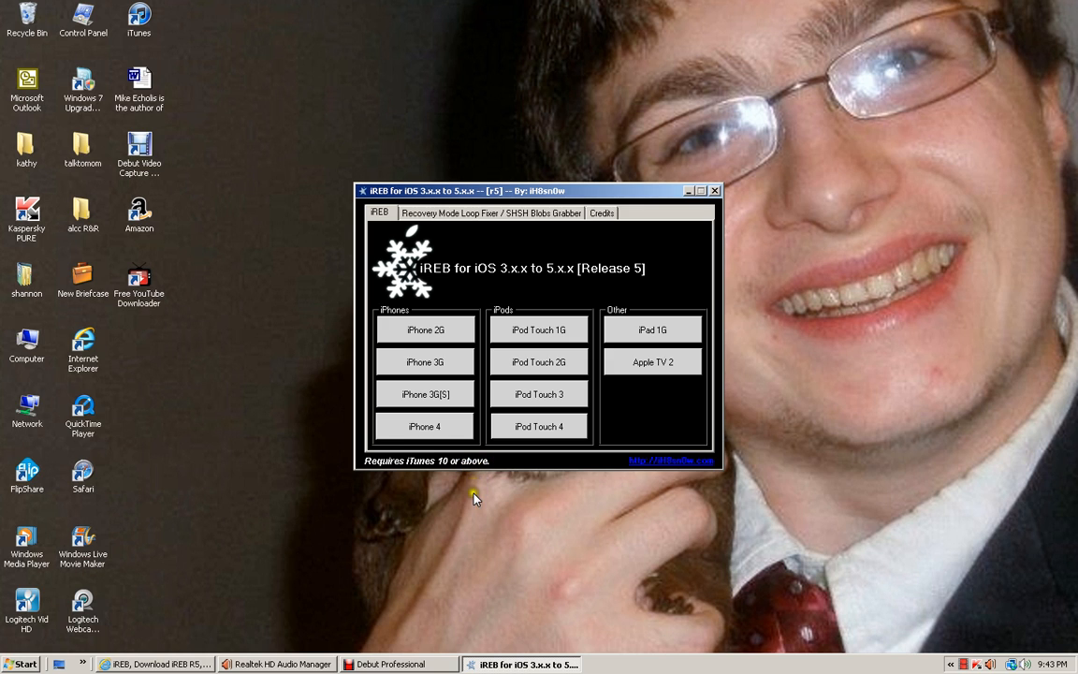
pyautogui.moveTo(529, 438)
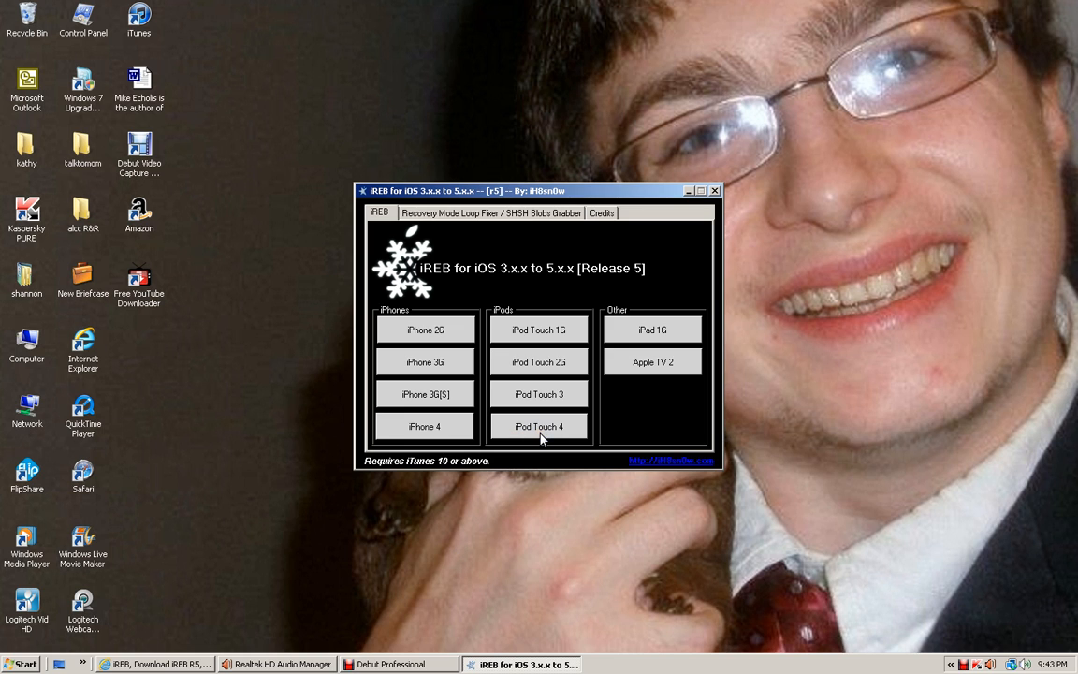
# Attempt DFU mode for iPod Touch 4, dismiss the failure, and return to iPhoneHeat.
pyautogui.click(538, 426)
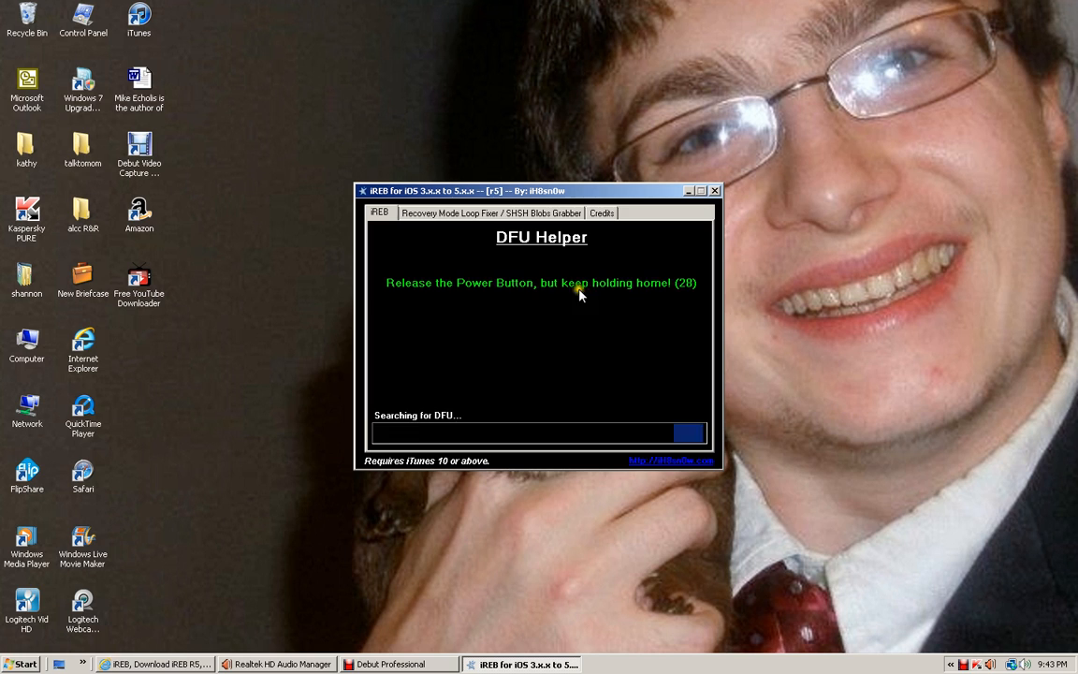
pyautogui.moveTo(670, 298)
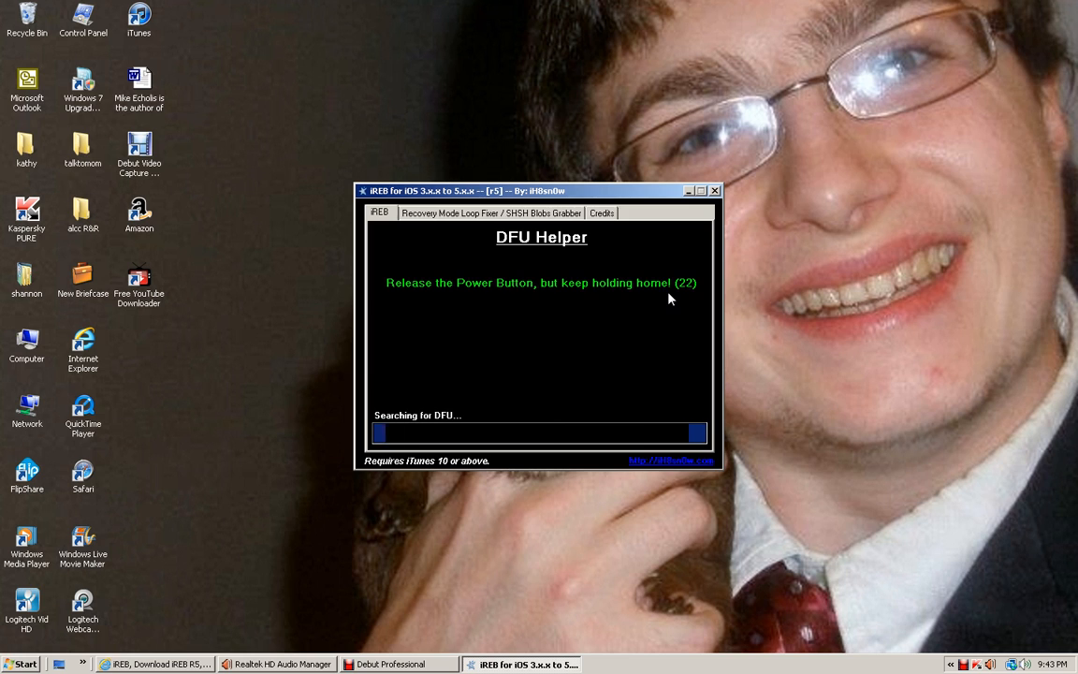
pyautogui.moveTo(643, 338)
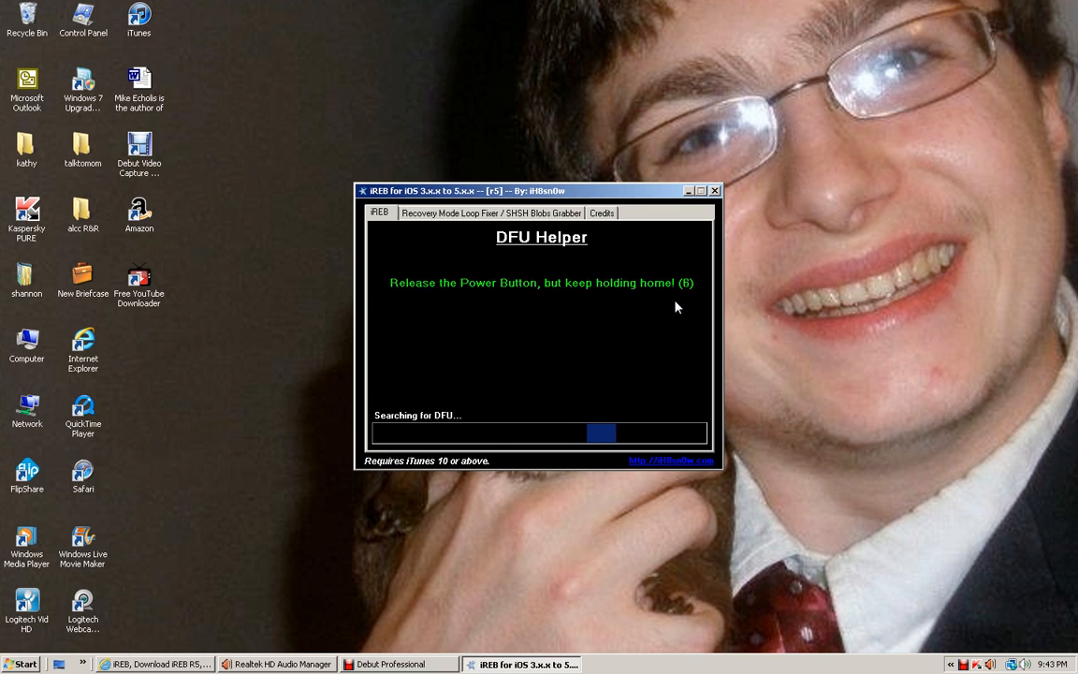
pyautogui.moveTo(689, 347)
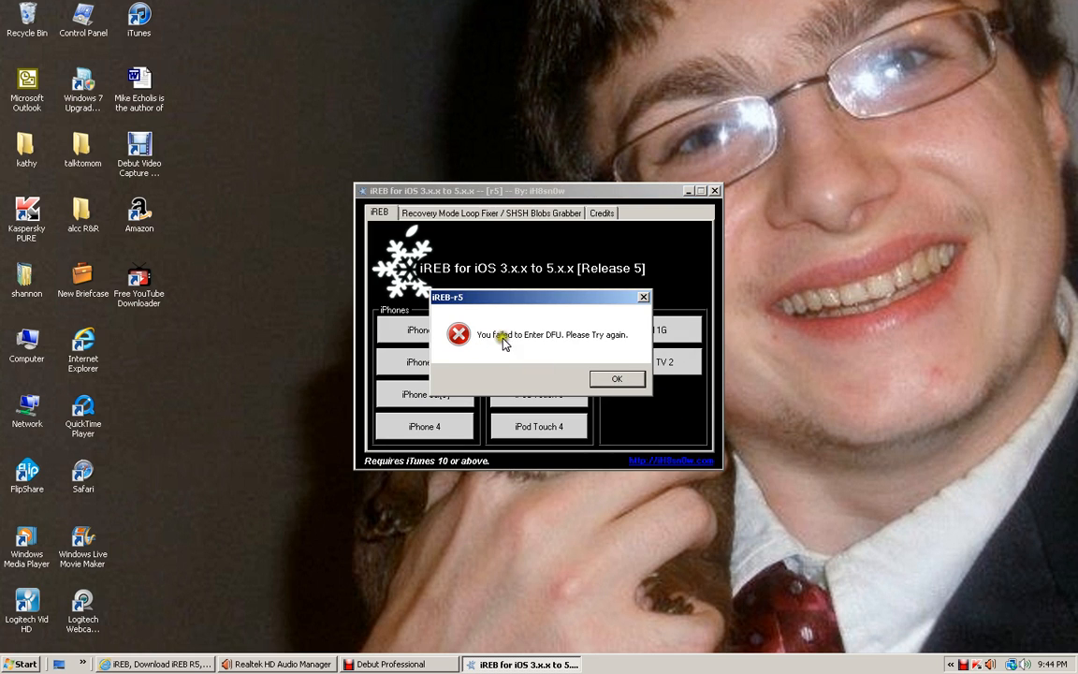
pyautogui.click(616, 378)
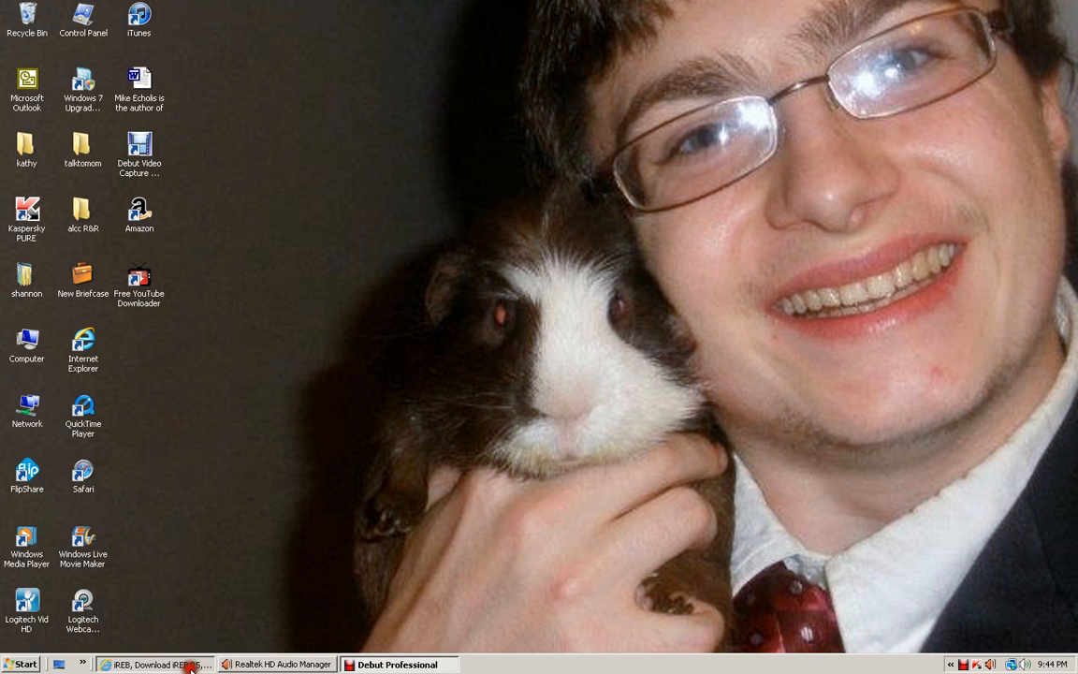
pyautogui.click(159, 664)
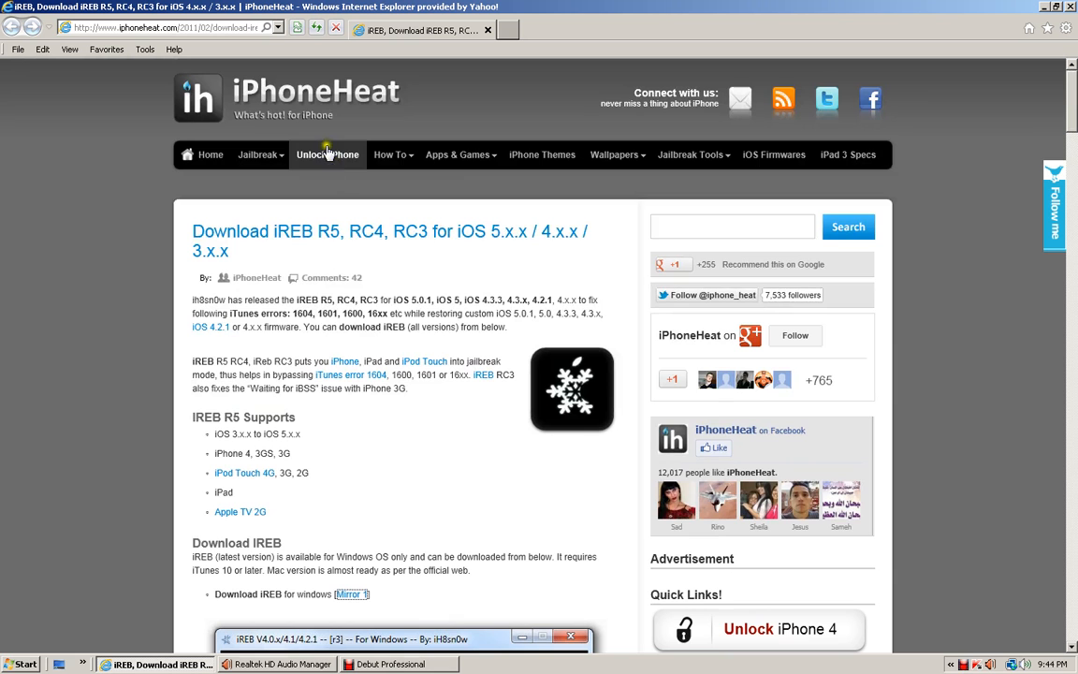
pyautogui.moveTo(435, 112)
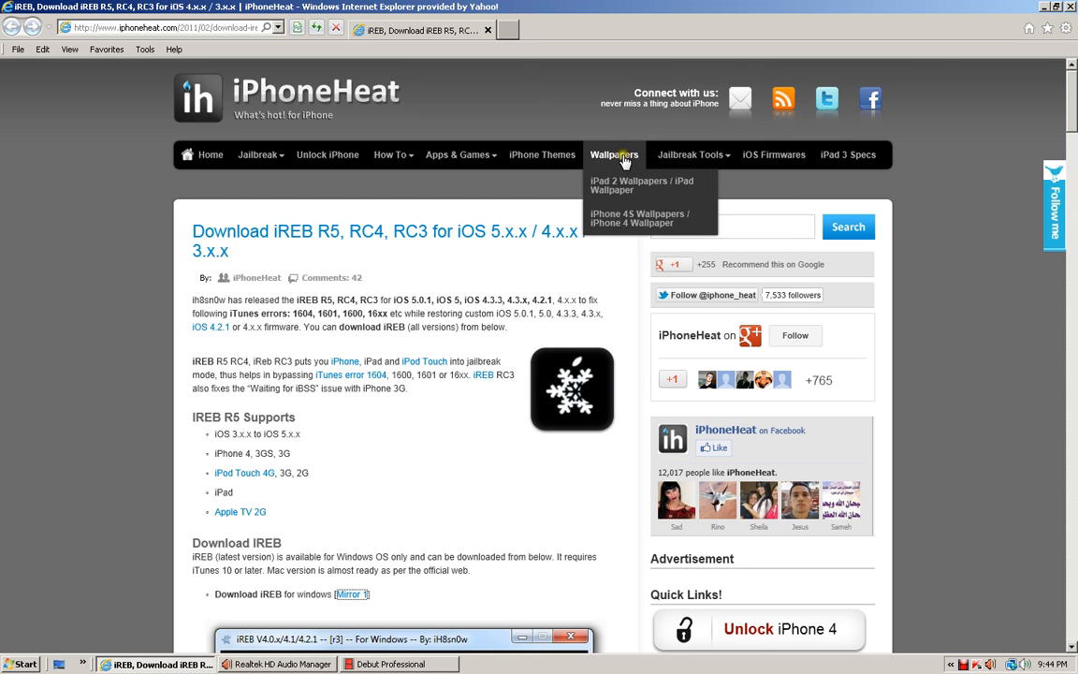
pyautogui.moveTo(304, 177)
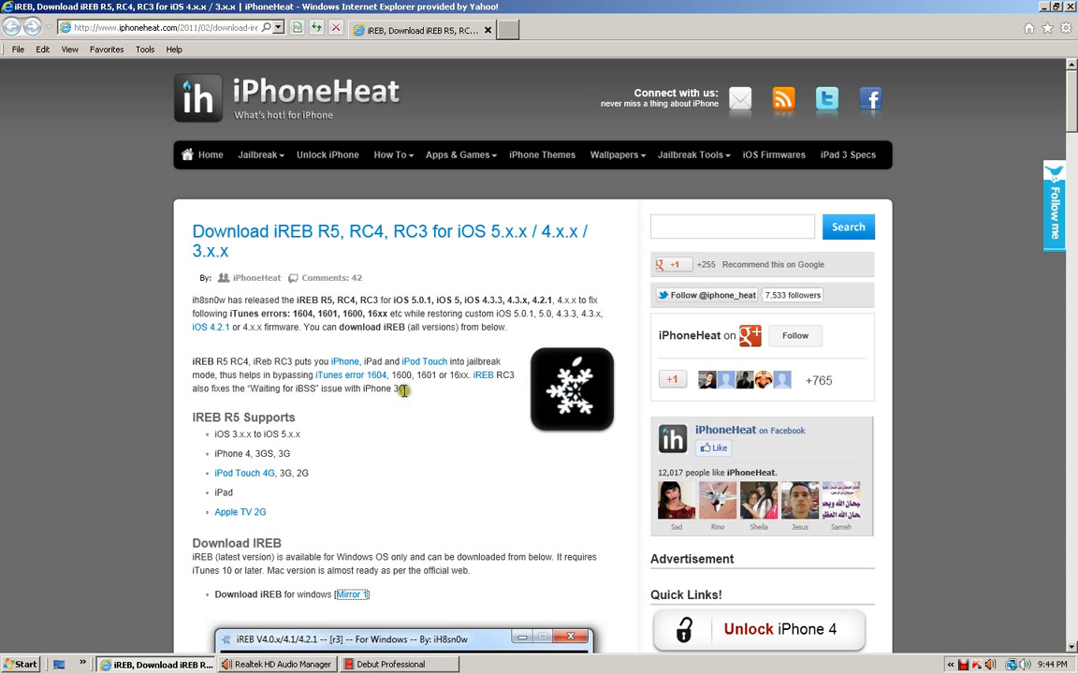
pyautogui.scroll(-3)
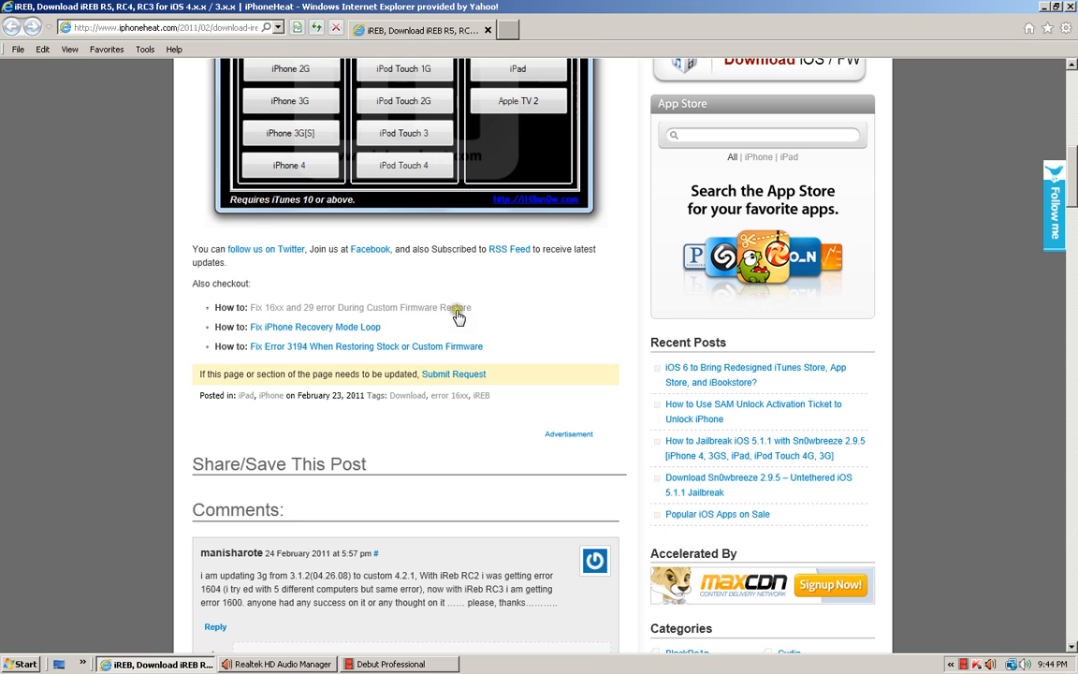
pyautogui.moveTo(351, 333)
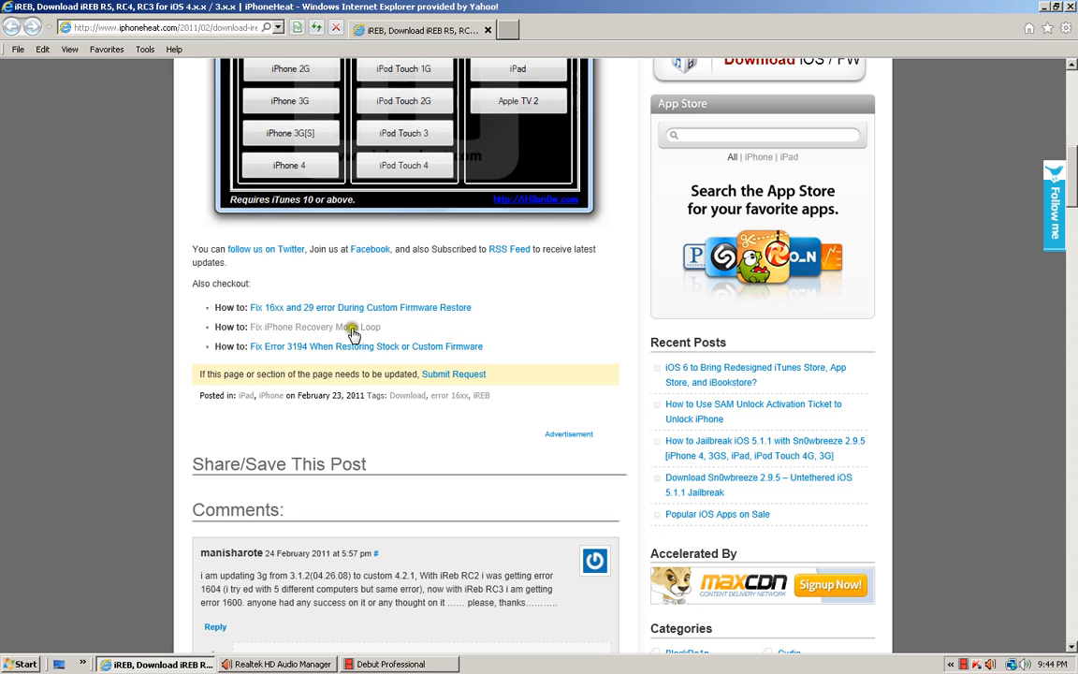
pyautogui.scroll(-3)
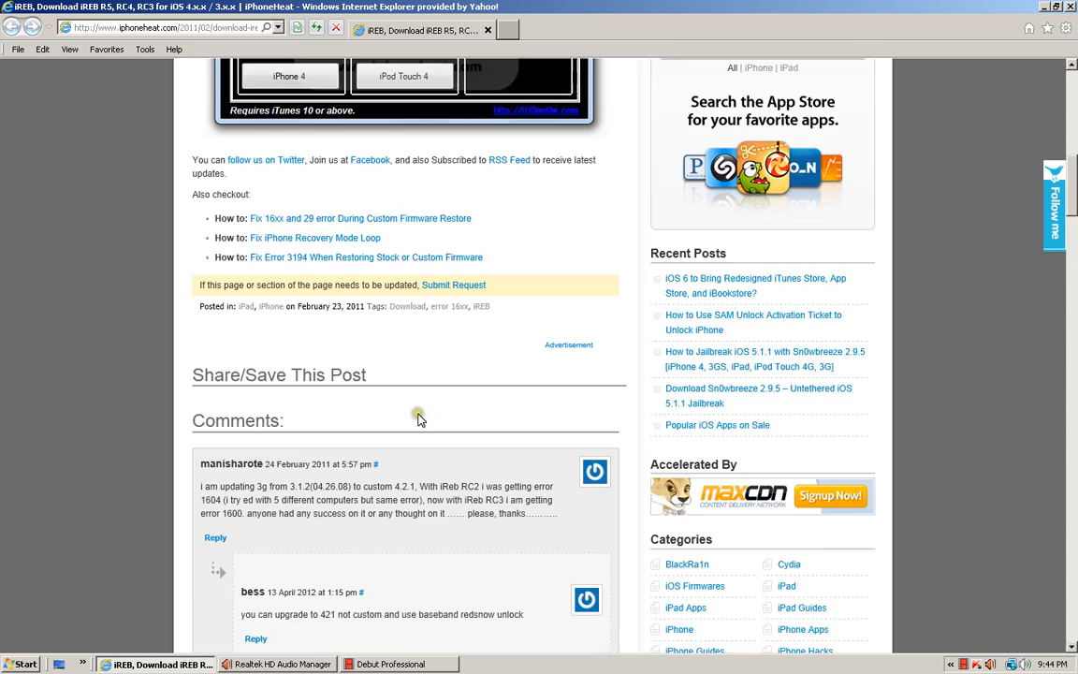
pyautogui.scroll(-3)
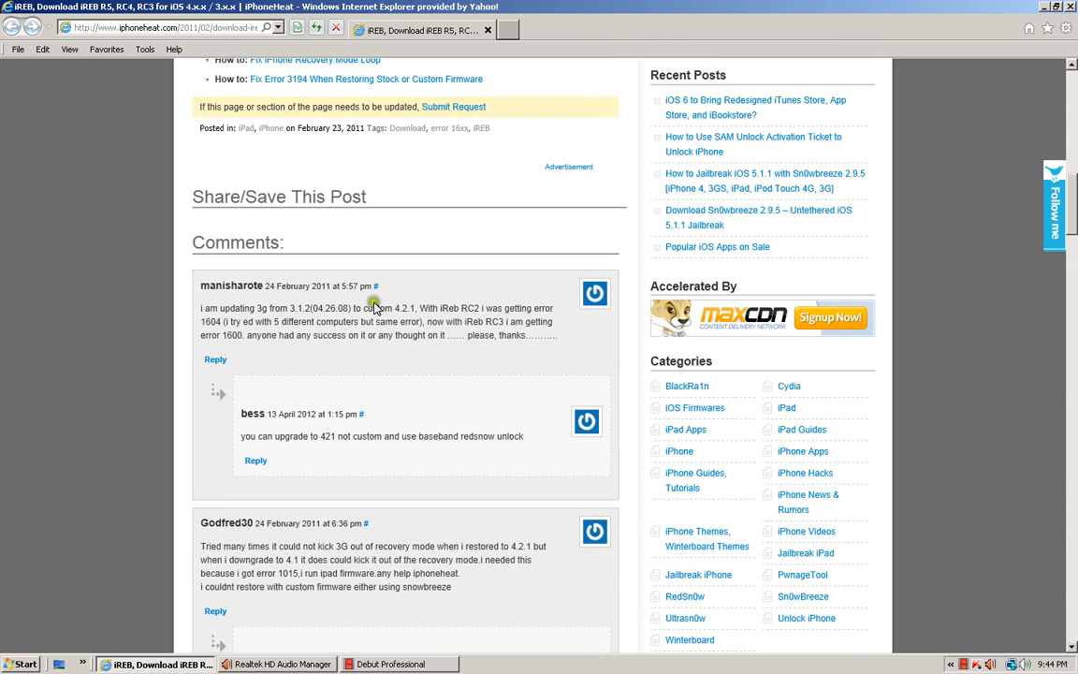
pyautogui.scroll(-3)
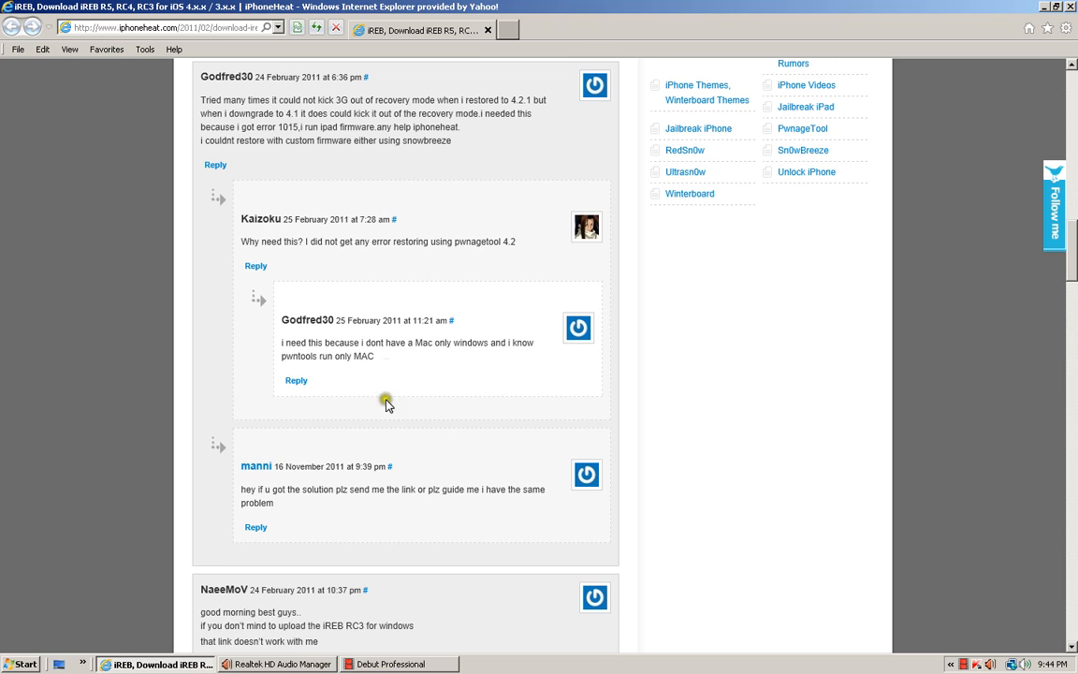
pyautogui.moveTo(456, 343)
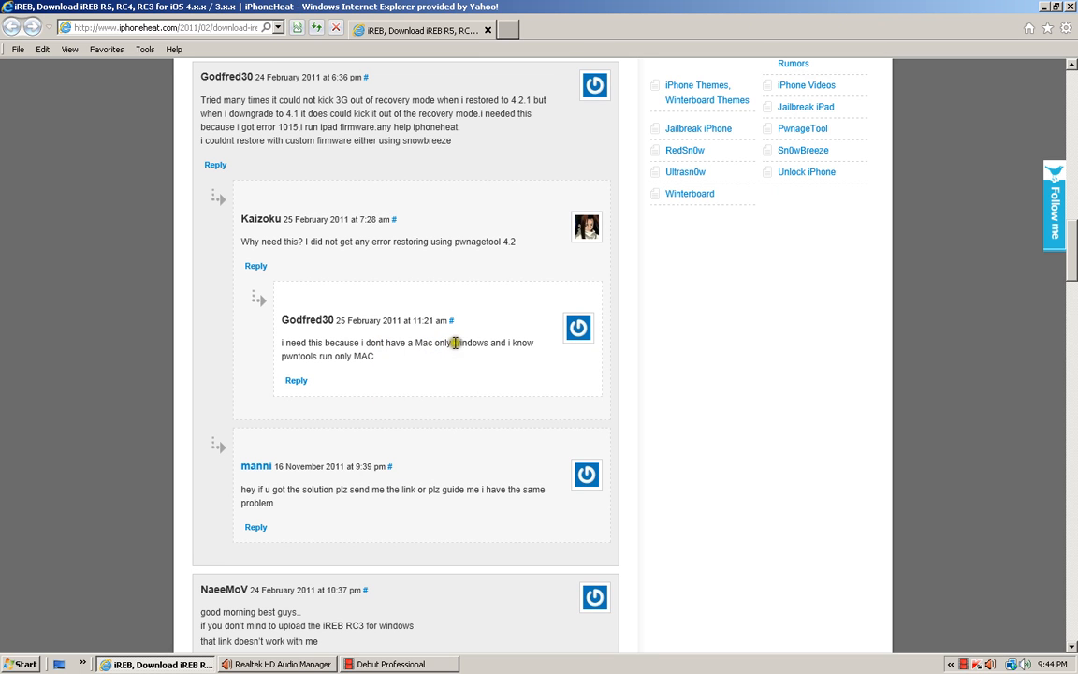
pyautogui.moveTo(459, 418)
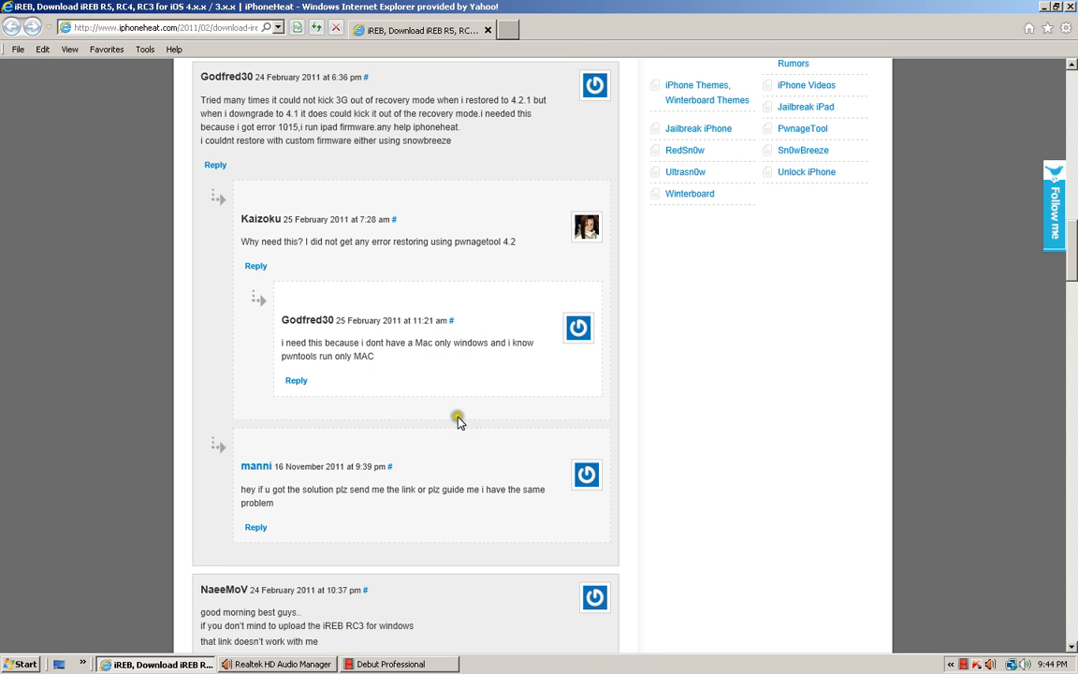
pyautogui.scroll(3)
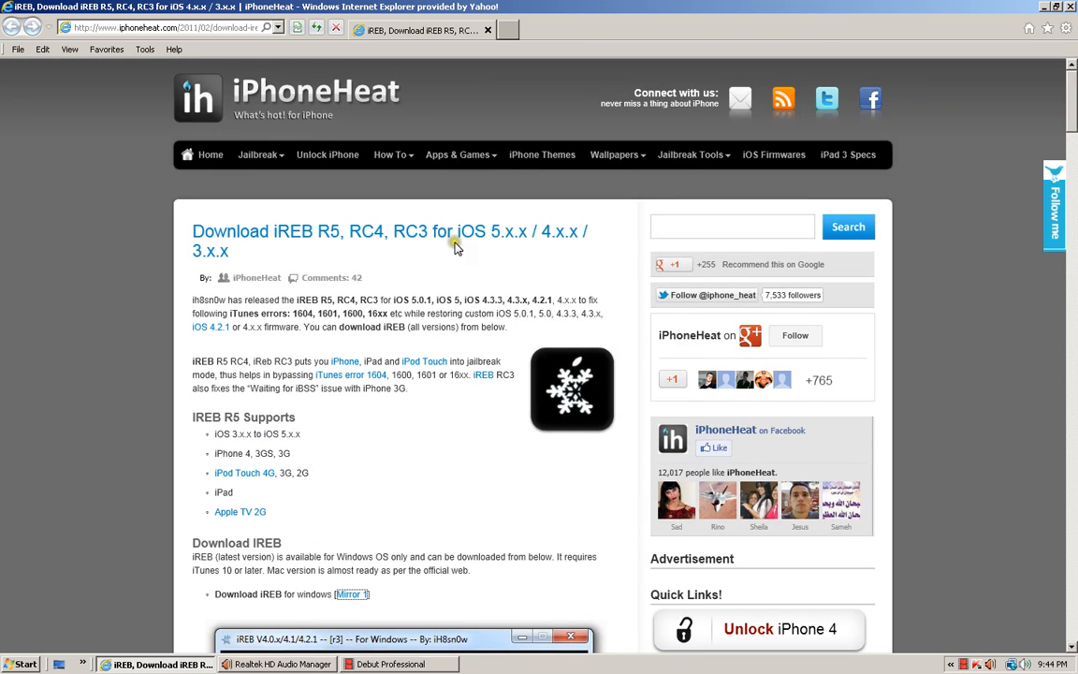
pyautogui.moveTo(325, 71)
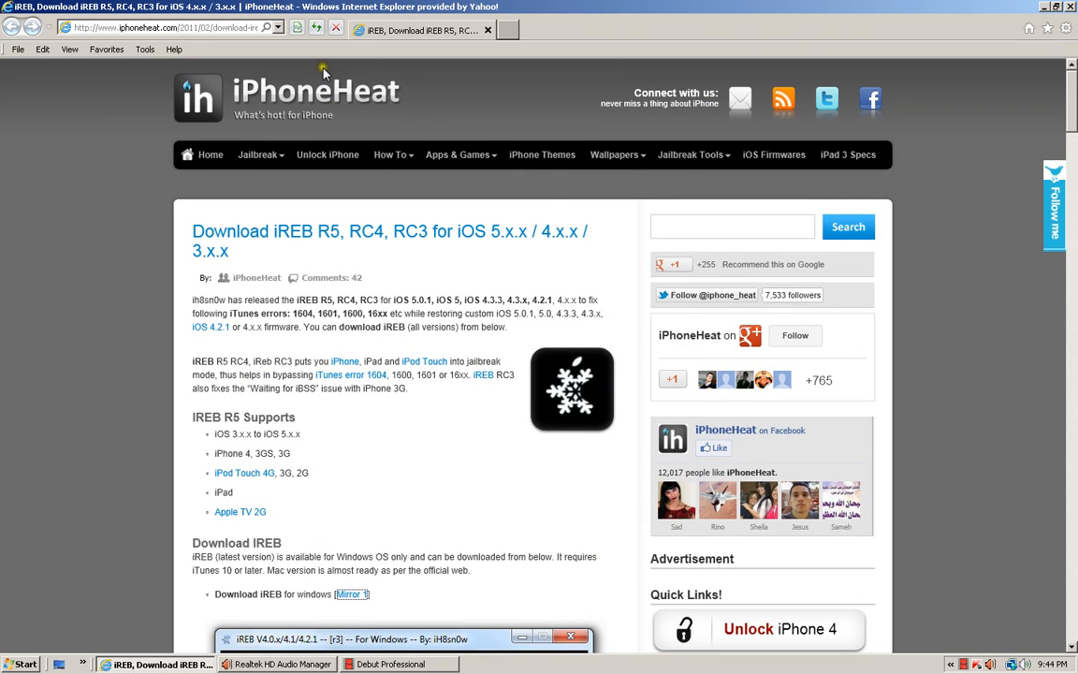
pyautogui.moveTo(120, 178)
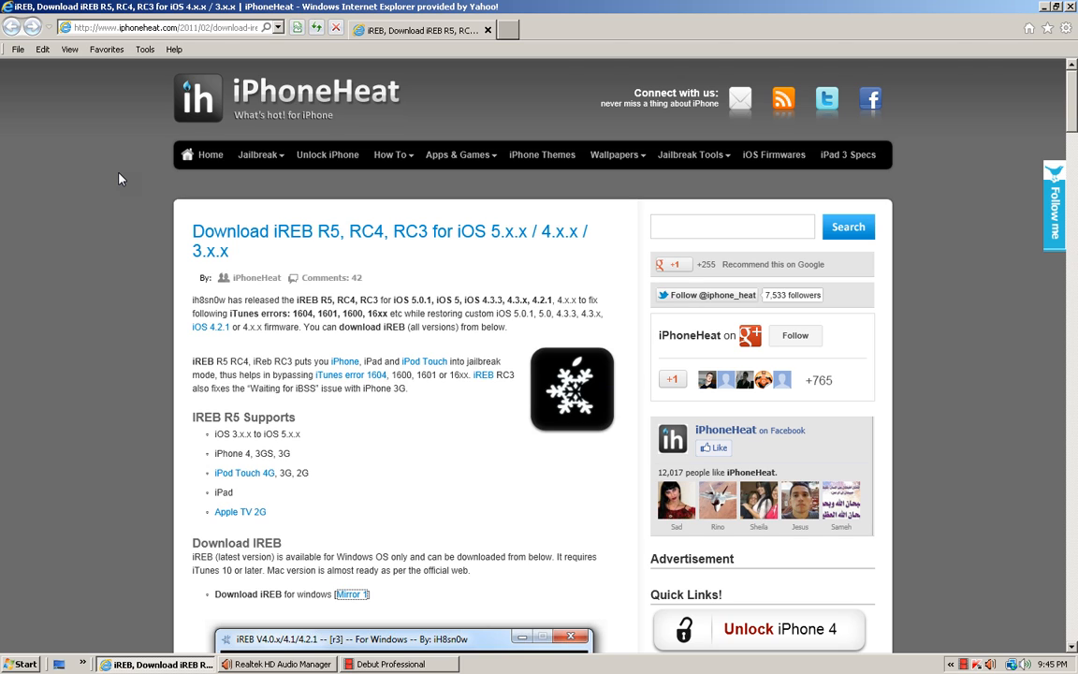
pyautogui.moveTo(310, 652)
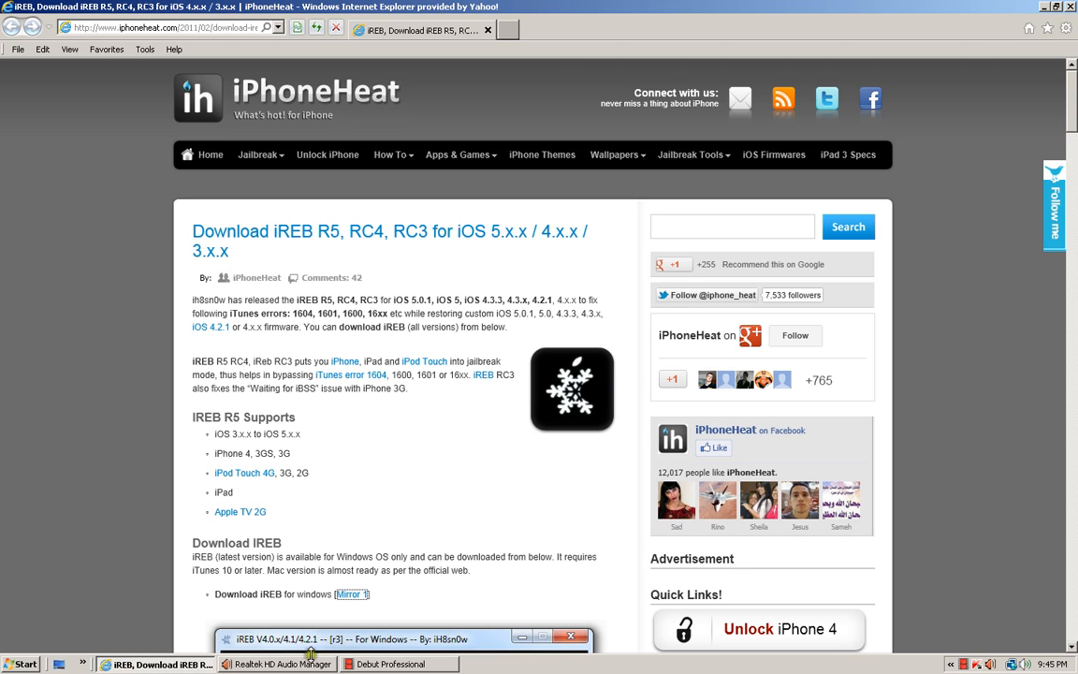
pyautogui.moveTo(344, 214)
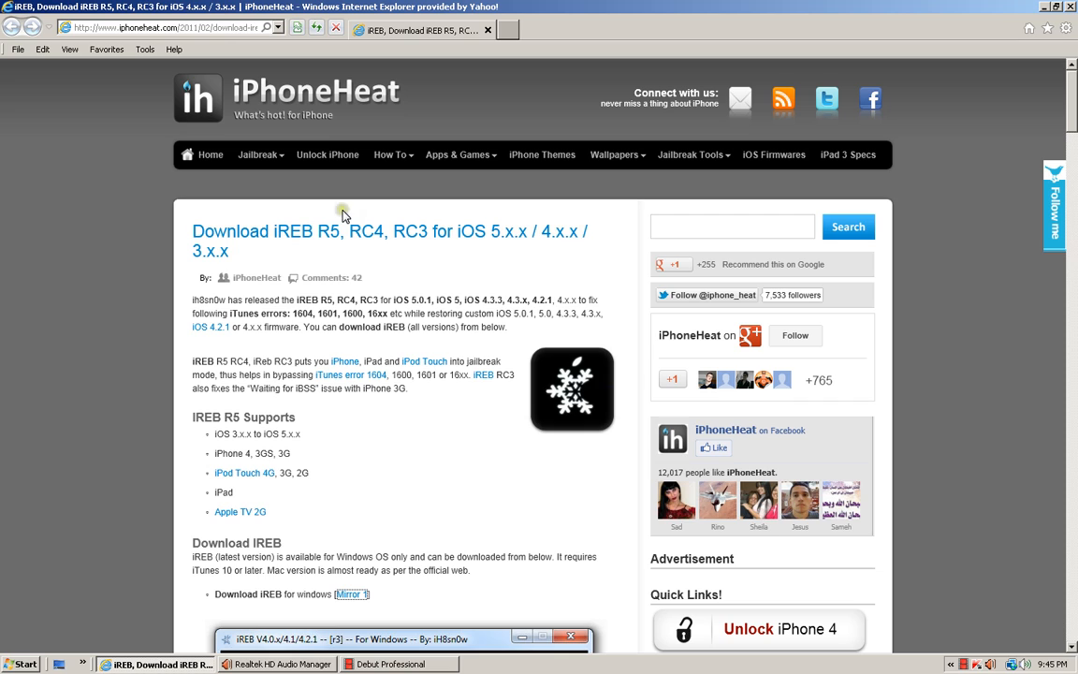
# Download iREB for Windows from the Mirror 1 link on iPhoneHeat.
pyautogui.click(258, 155)
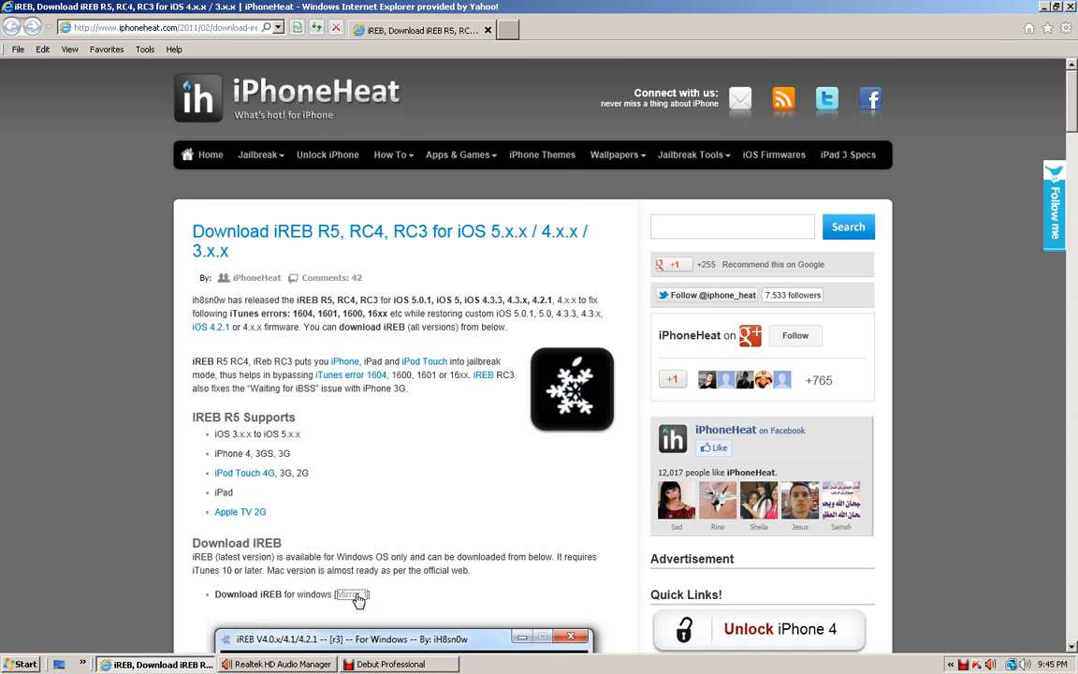
pyautogui.click(352, 595)
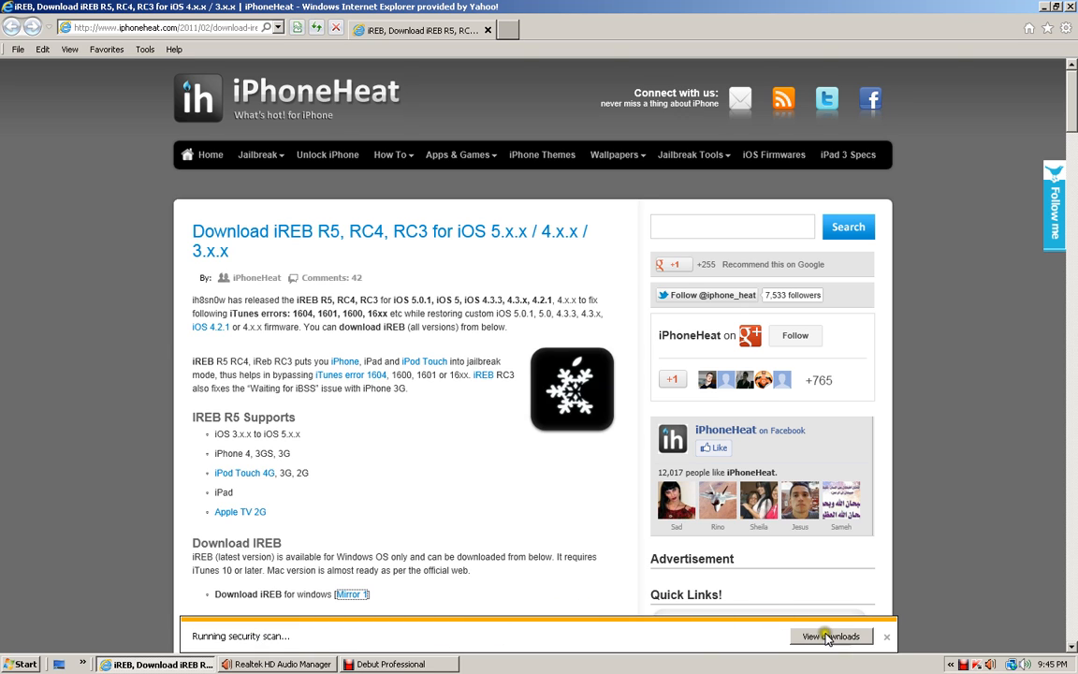
# Clear the old downloads list and open the downloaded iREB-r5.zip archive.
pyautogui.click(831, 637)
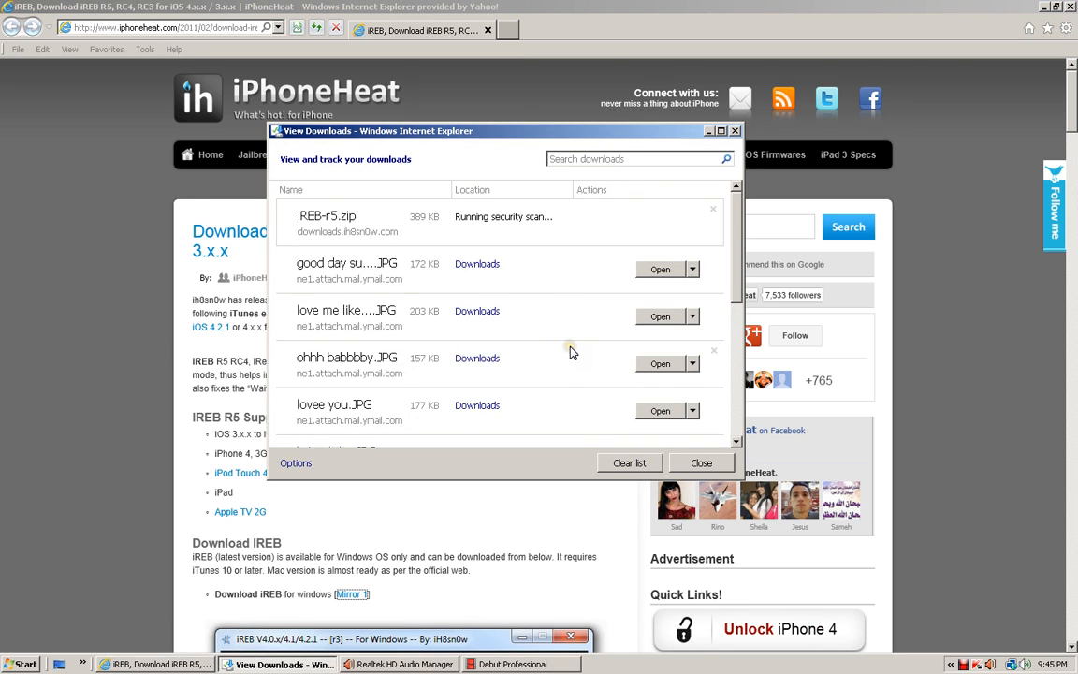
pyautogui.moveTo(434, 241)
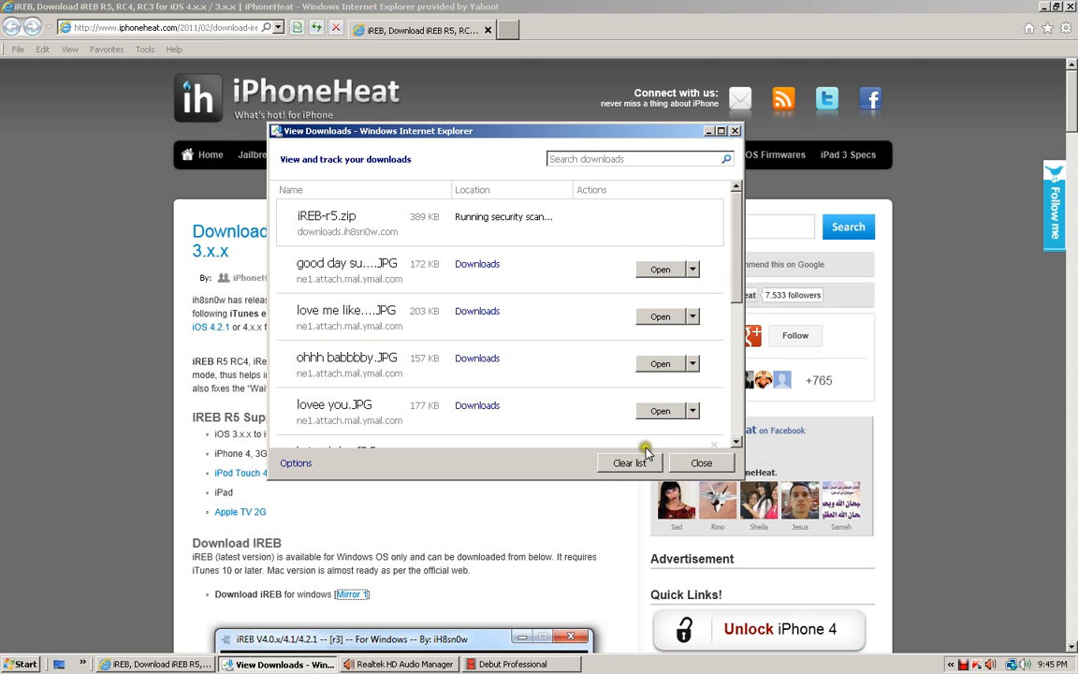
pyautogui.click(629, 462)
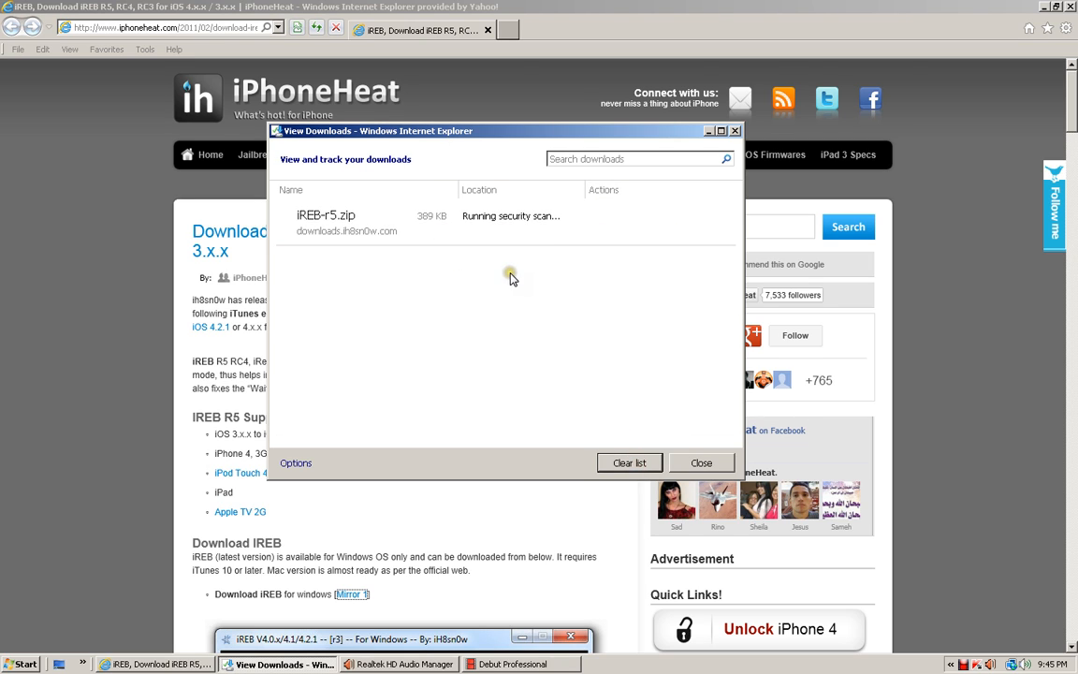
pyautogui.moveTo(444, 239)
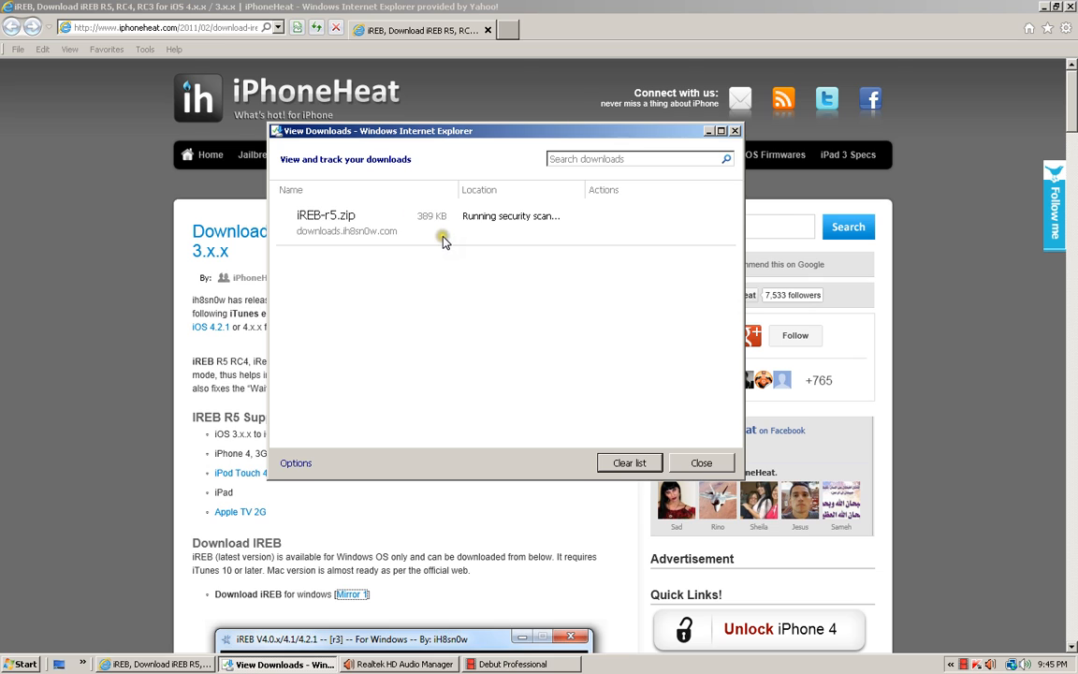
pyautogui.moveTo(443, 240)
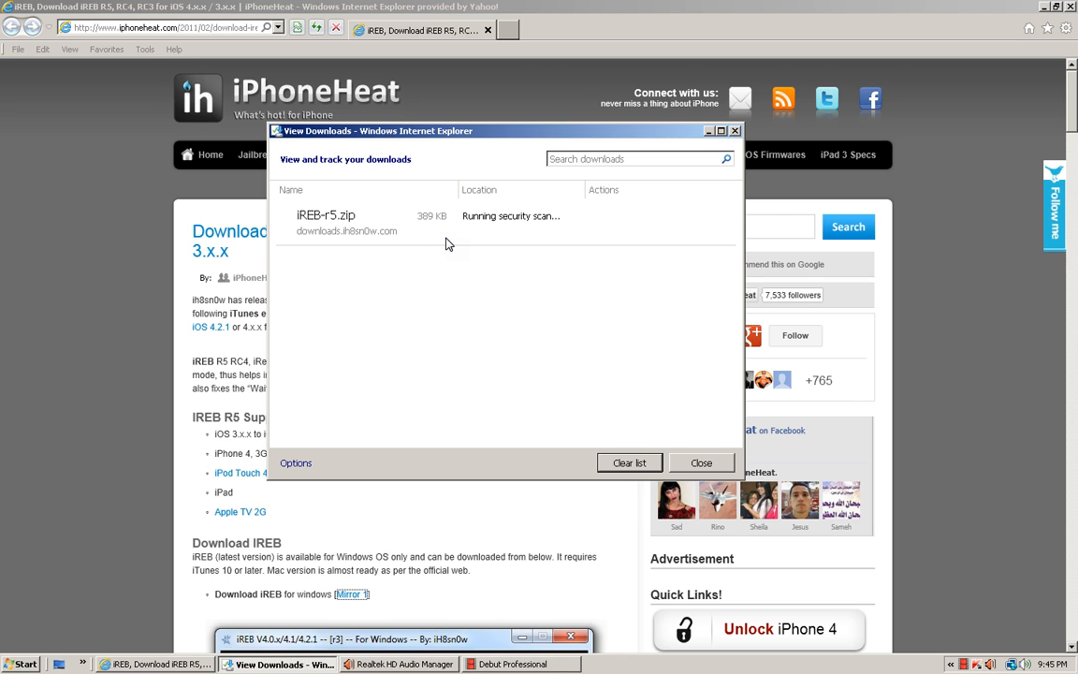
pyautogui.click(629, 462)
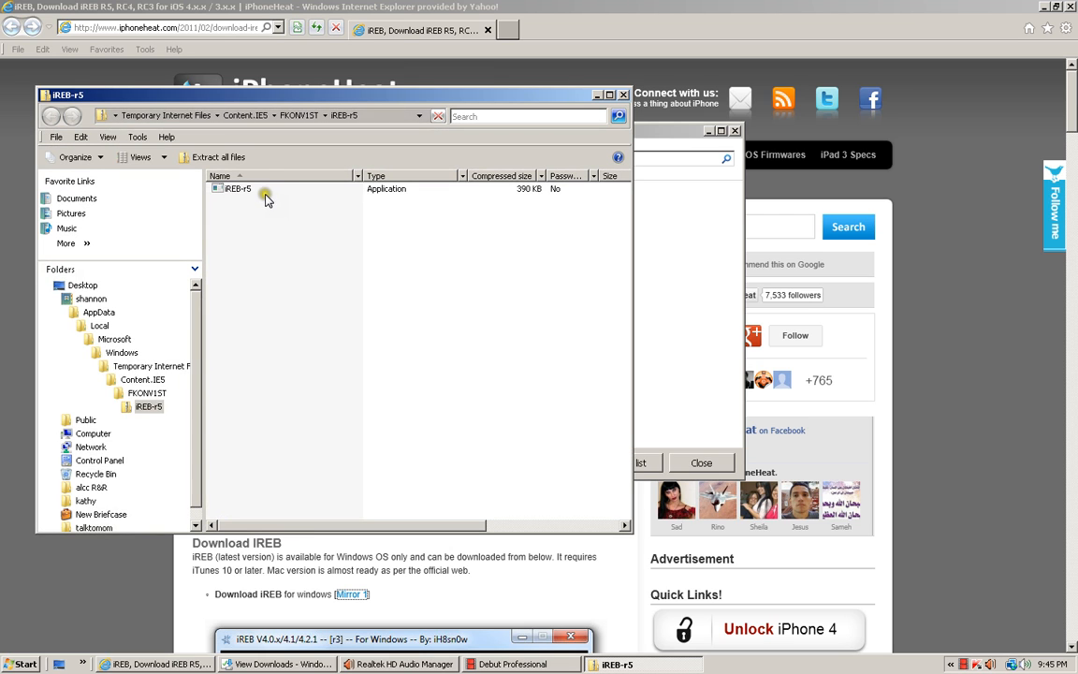
# Inspect the iREB-r5 application, then browse to Public and open Public Documents.
pyautogui.click(237, 188)
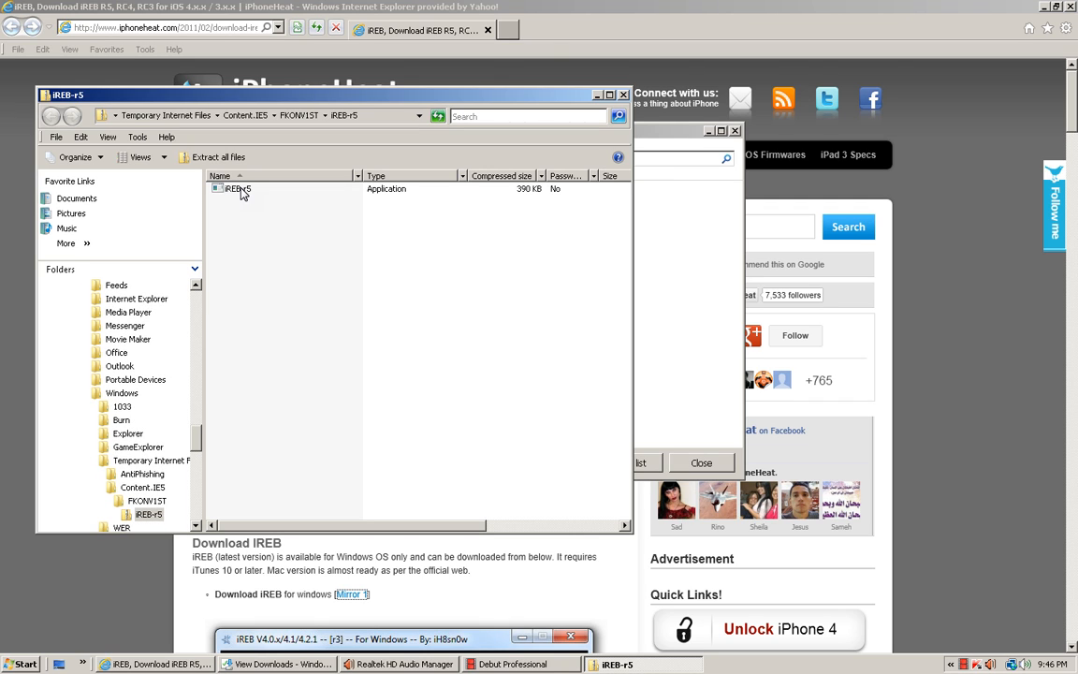
pyautogui.rightClick(236, 188)
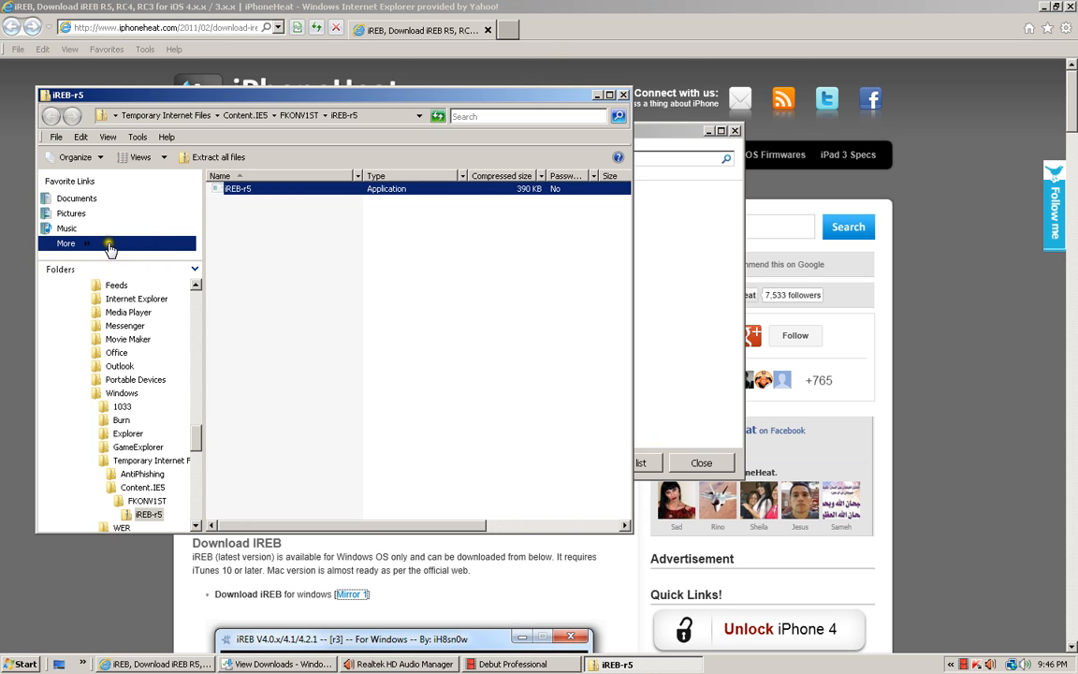
pyautogui.click(66, 244)
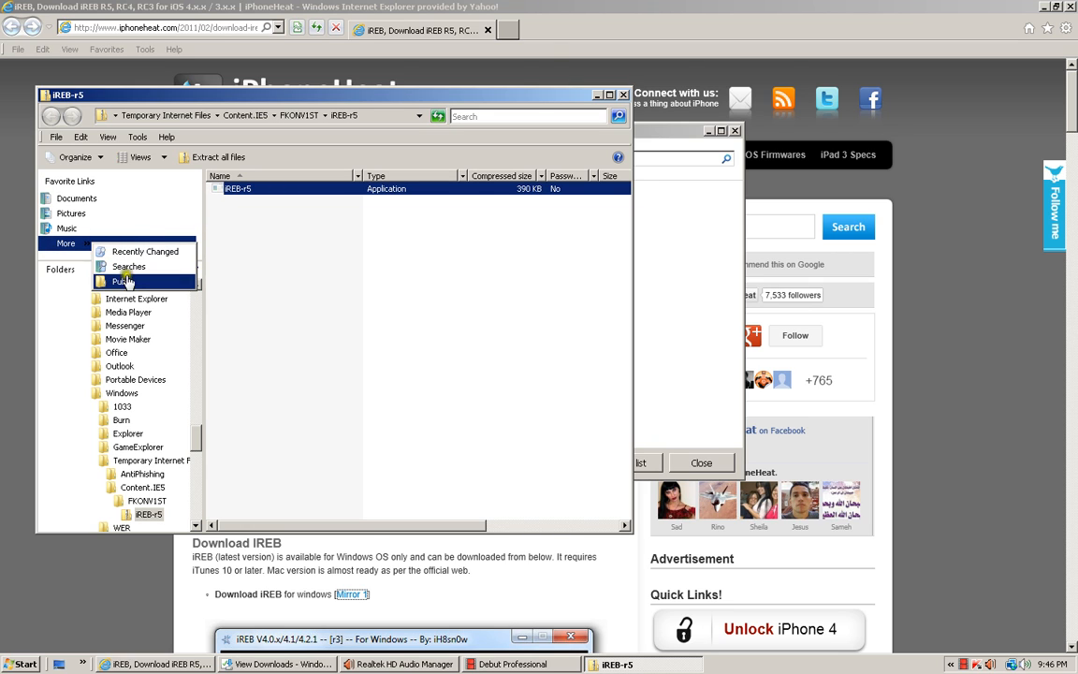
pyautogui.click(123, 282)
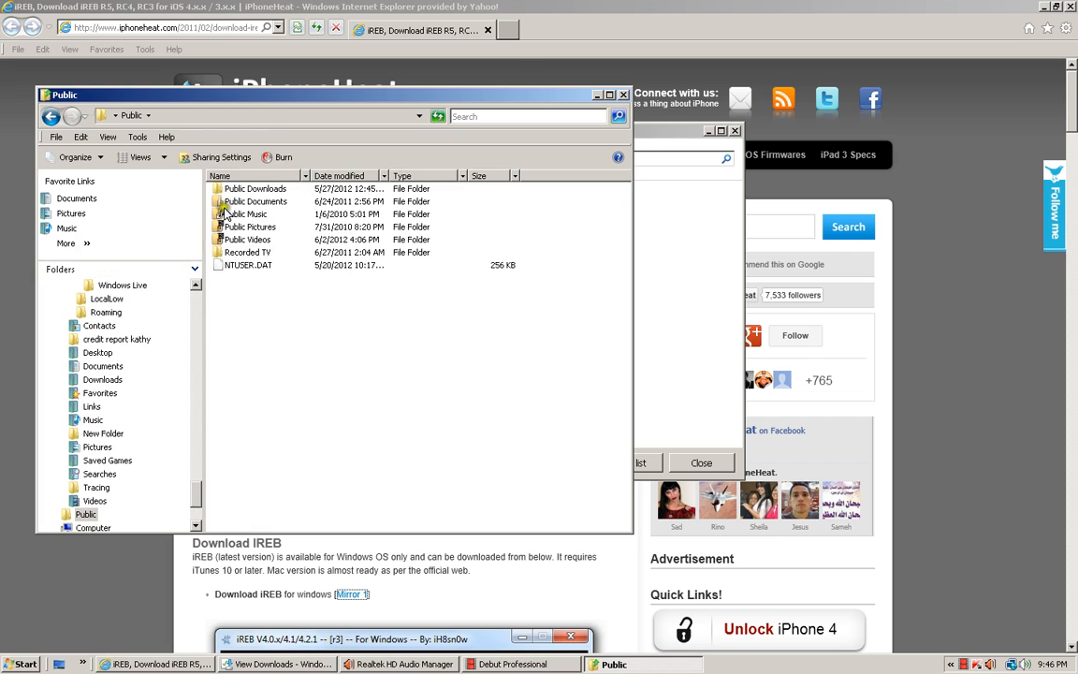
pyautogui.moveTo(248, 204)
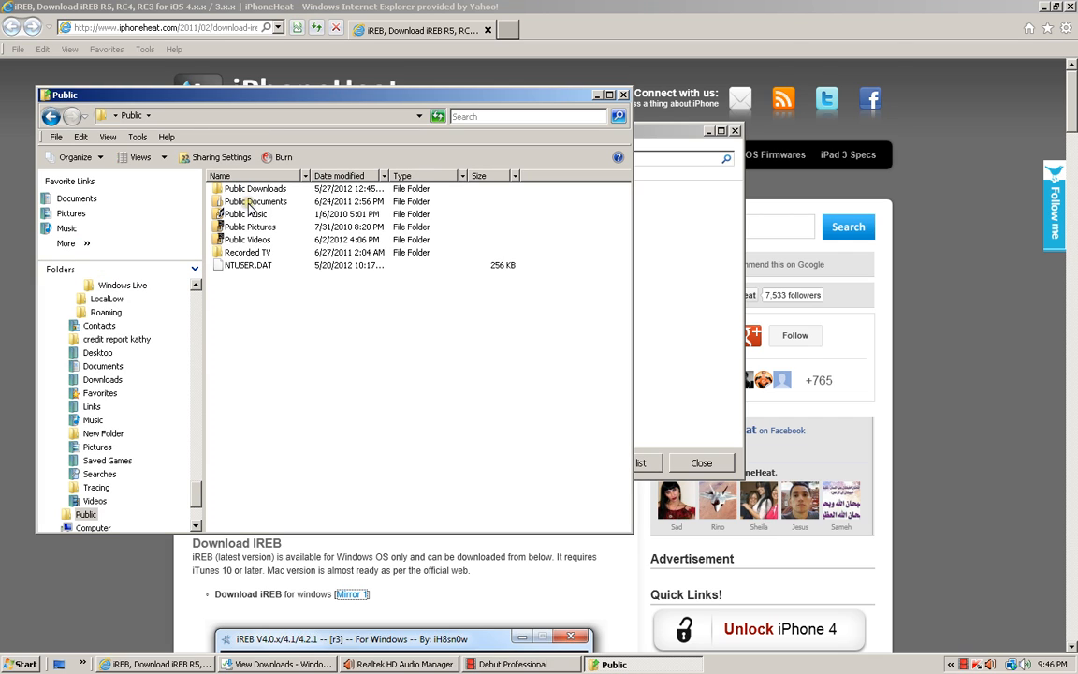
pyautogui.doubleClick(255, 188)
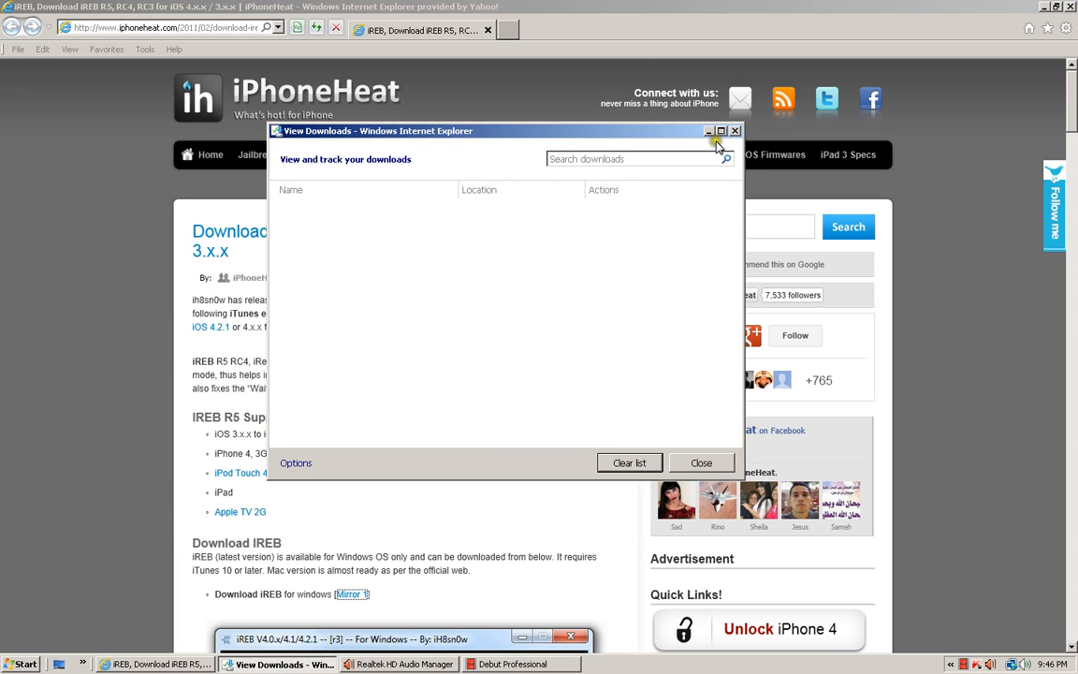
# Close the empty downloads list and bring Debut Professional to the front.
pyautogui.click(736, 130)
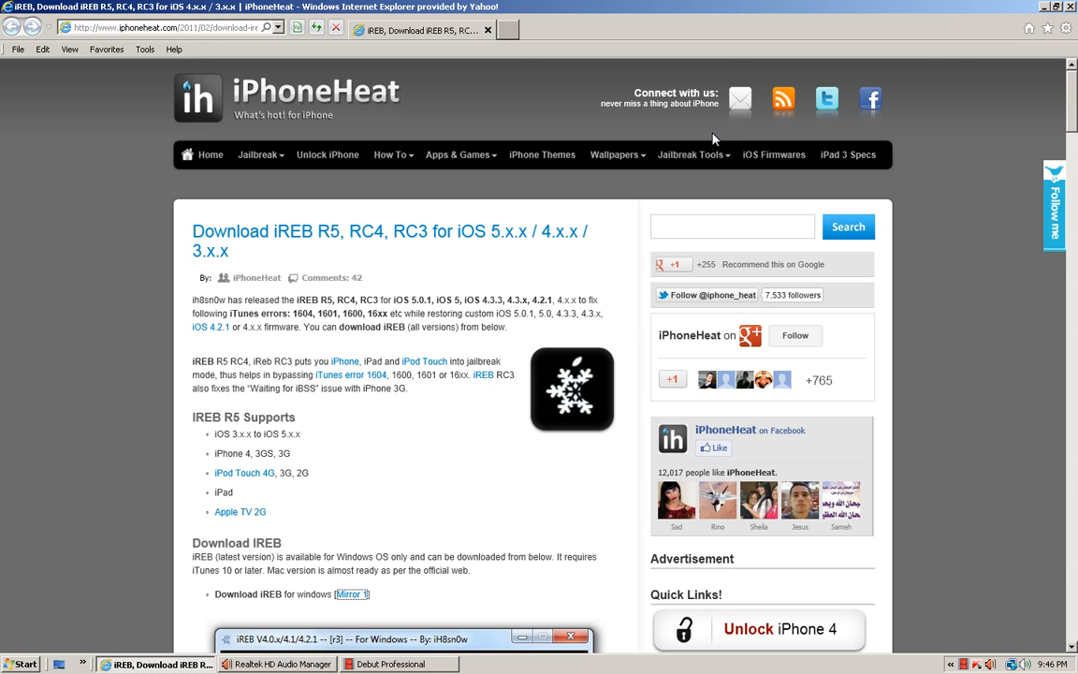
pyautogui.moveTo(807, 142)
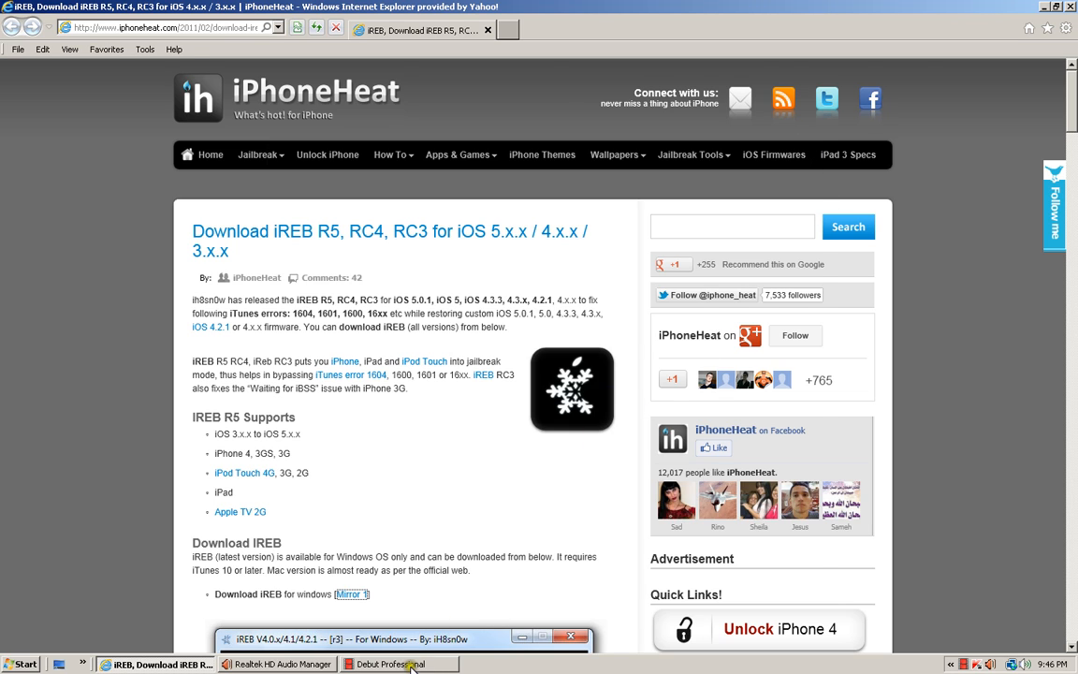
pyautogui.click(397, 664)
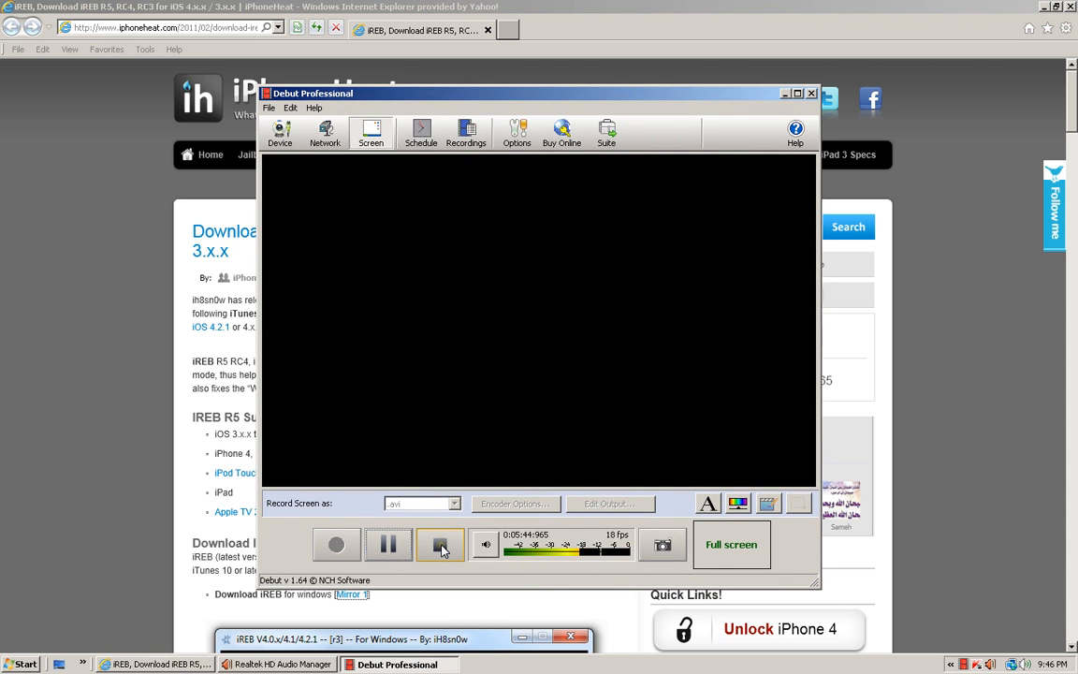